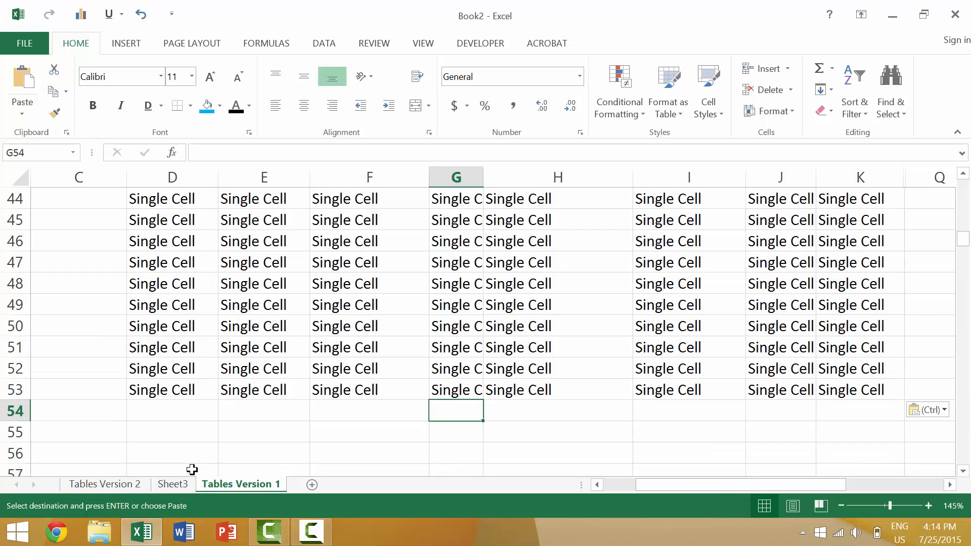
Select the filler range down to the last used cell, then jump back to A1.
scroll(up, 3)
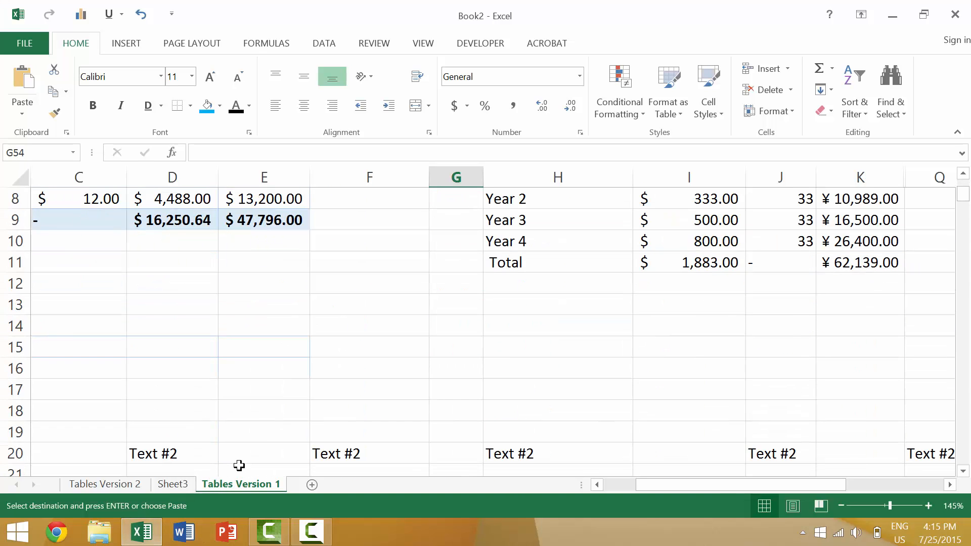
key(ctrl+shift+end)
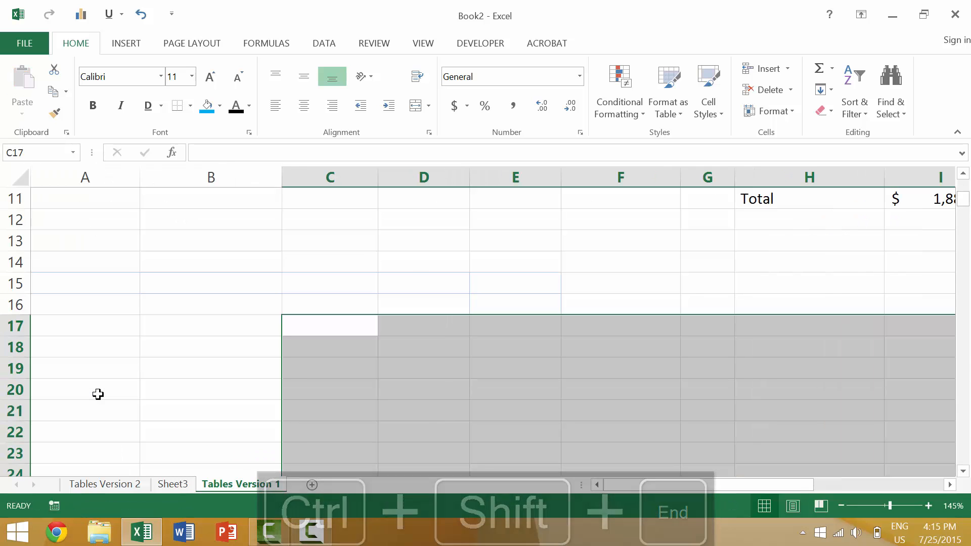
key(ctrl+Home)
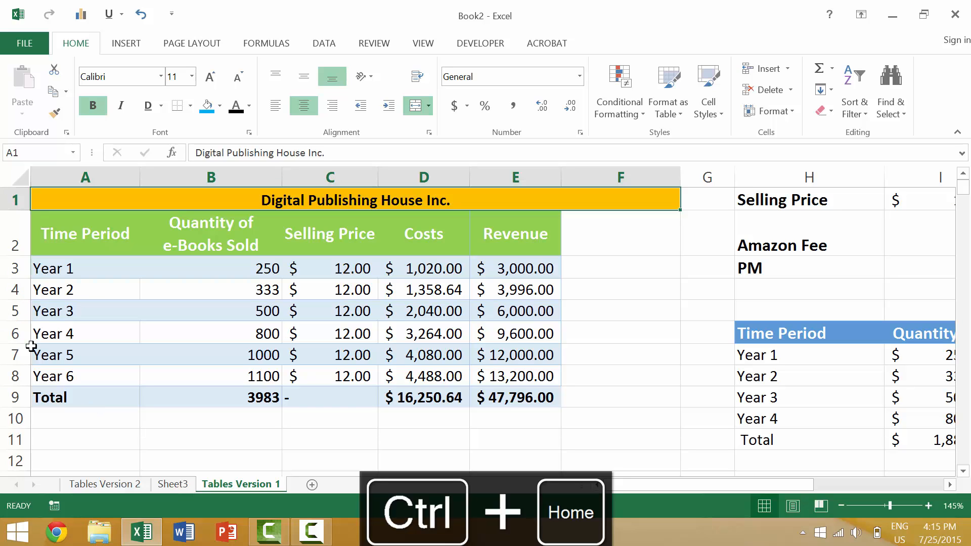
key(Ctrl+Home)
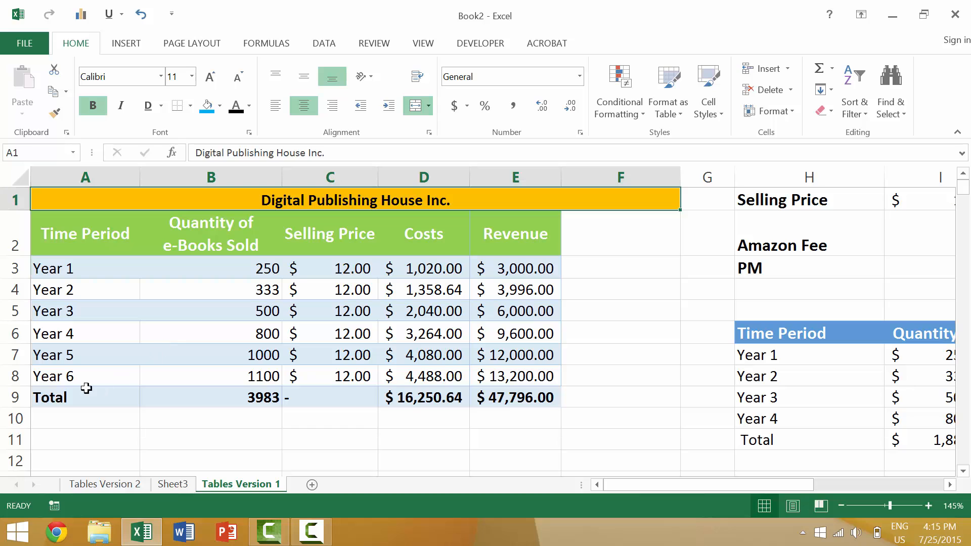
mouse_move(54, 354)
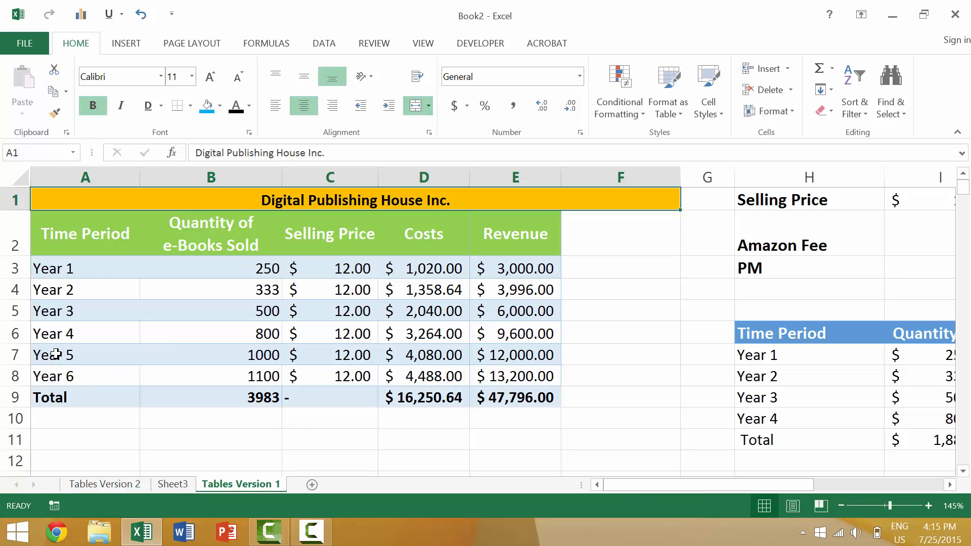
mouse_move(46, 330)
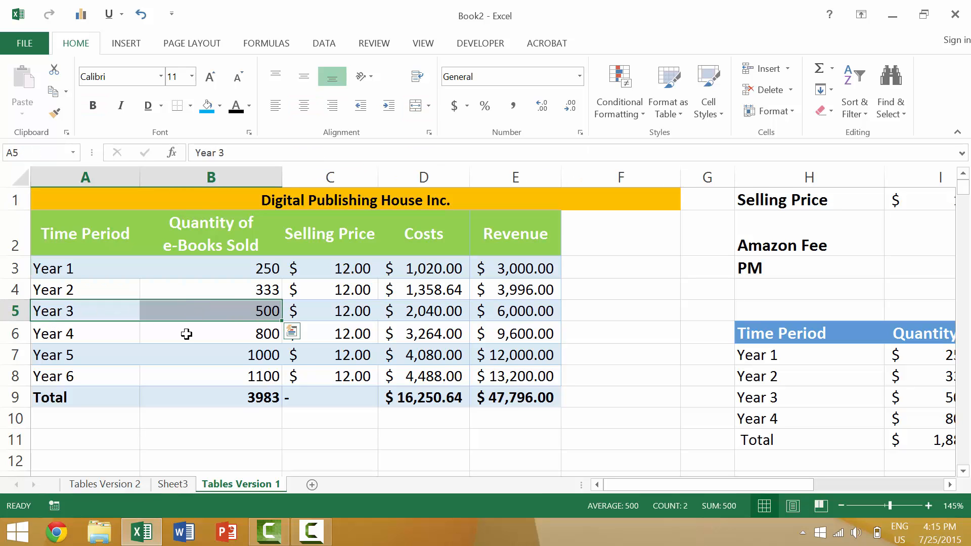
key(ctrl+c)
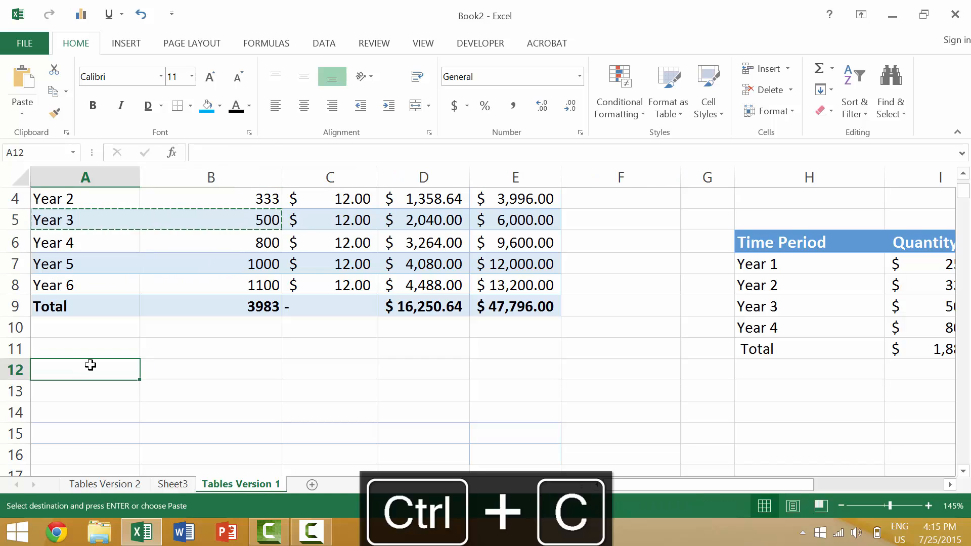
key(ctrl+v)
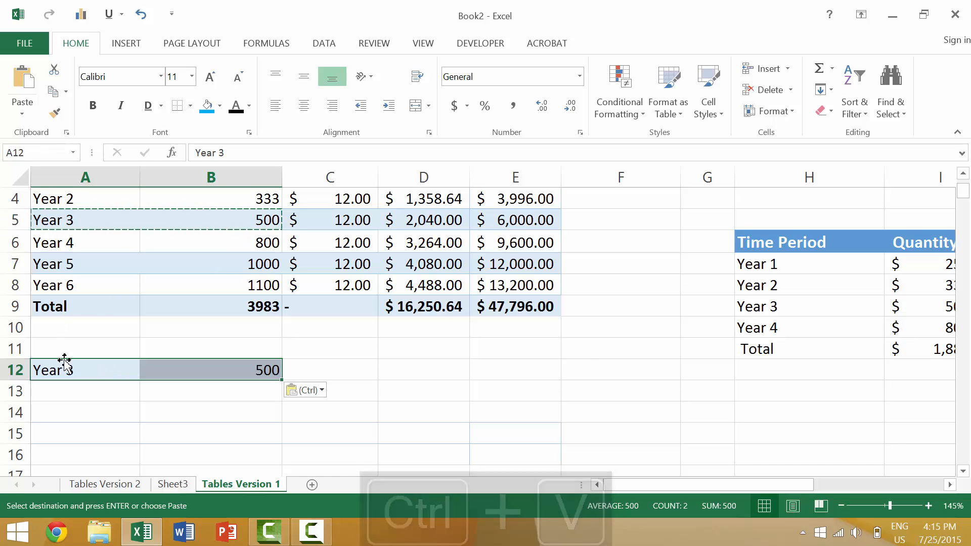
click(210, 369)
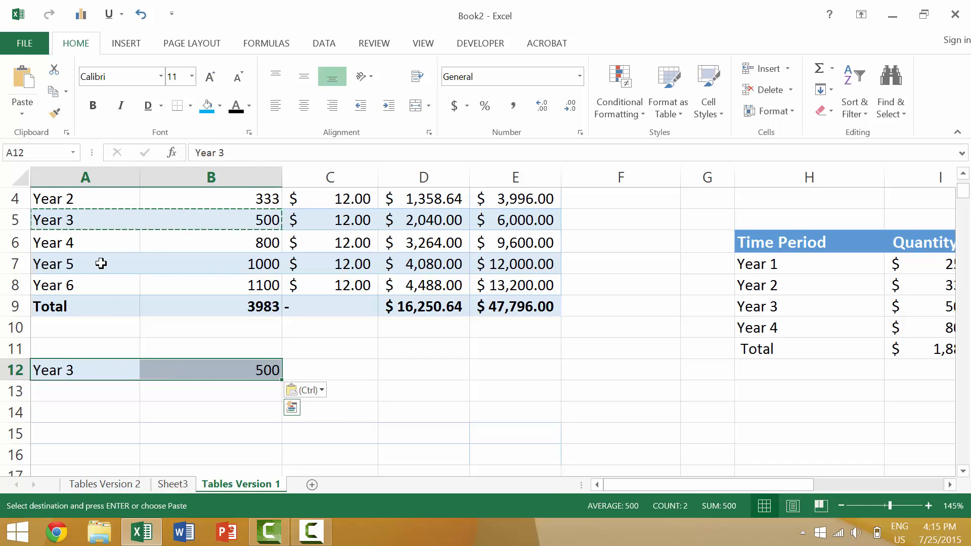
click(49, 306)
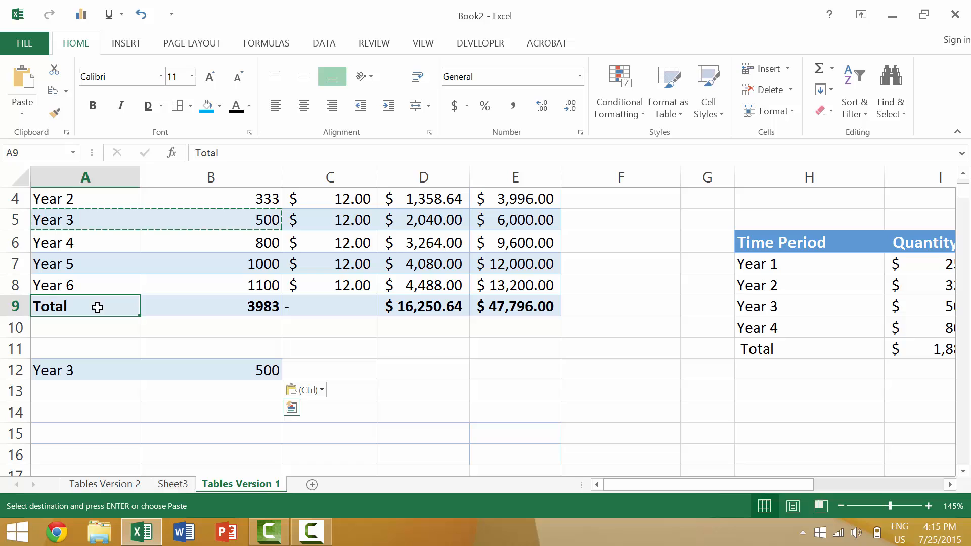
key(ctrl+v)
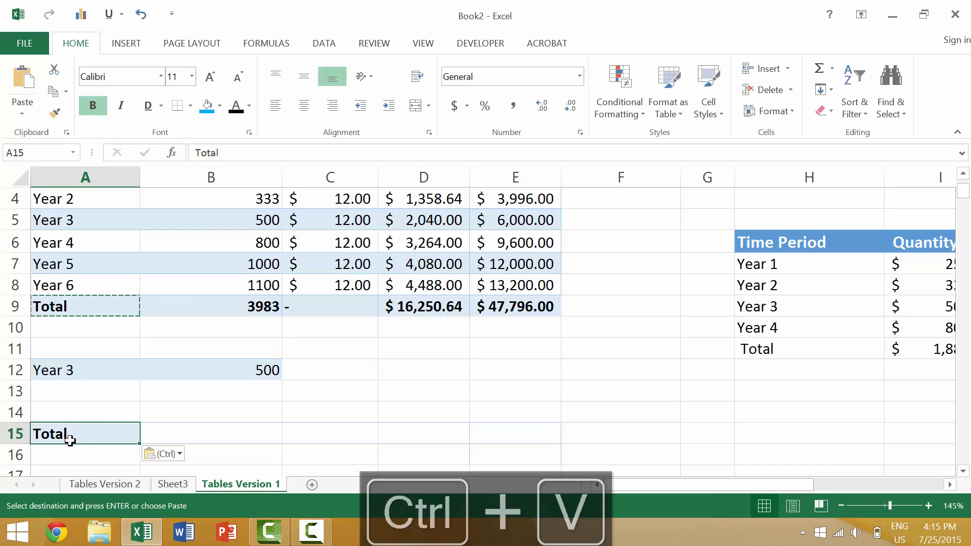
key(ctrl+z)
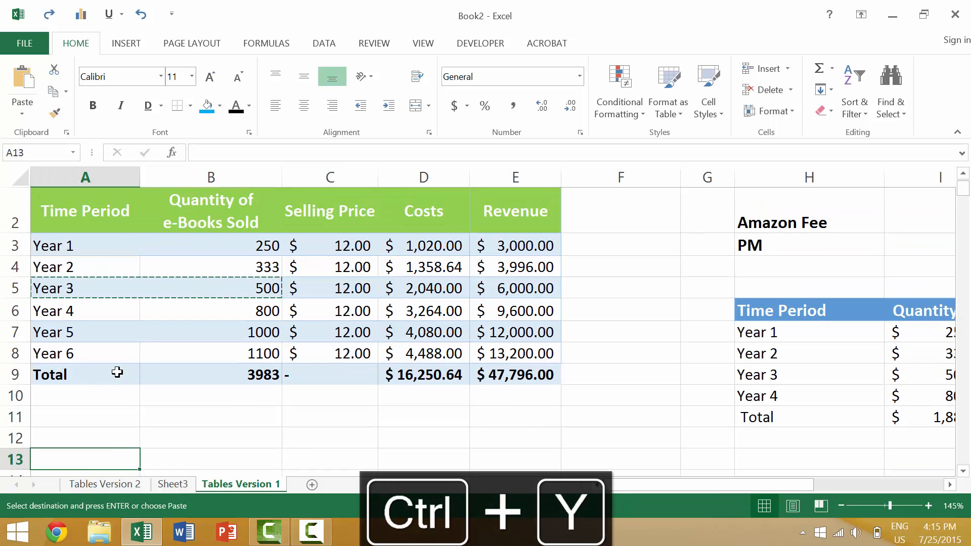
key(ctrl+y)
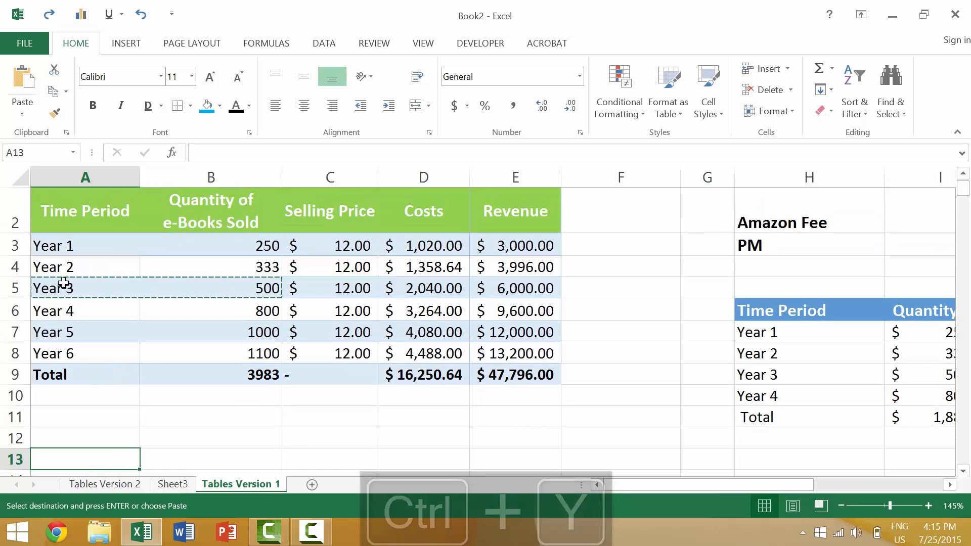
key(ctrl+y)
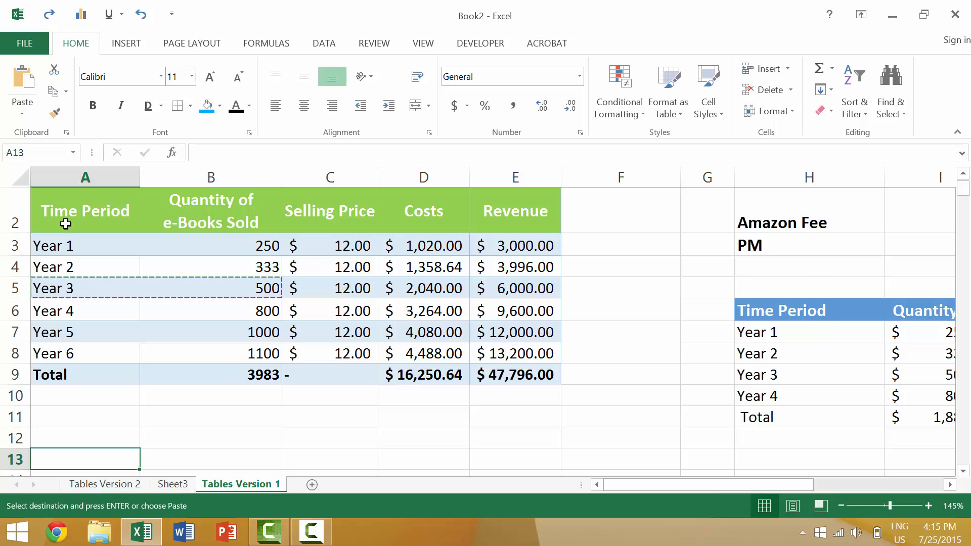
drag(85, 209, 210, 331)
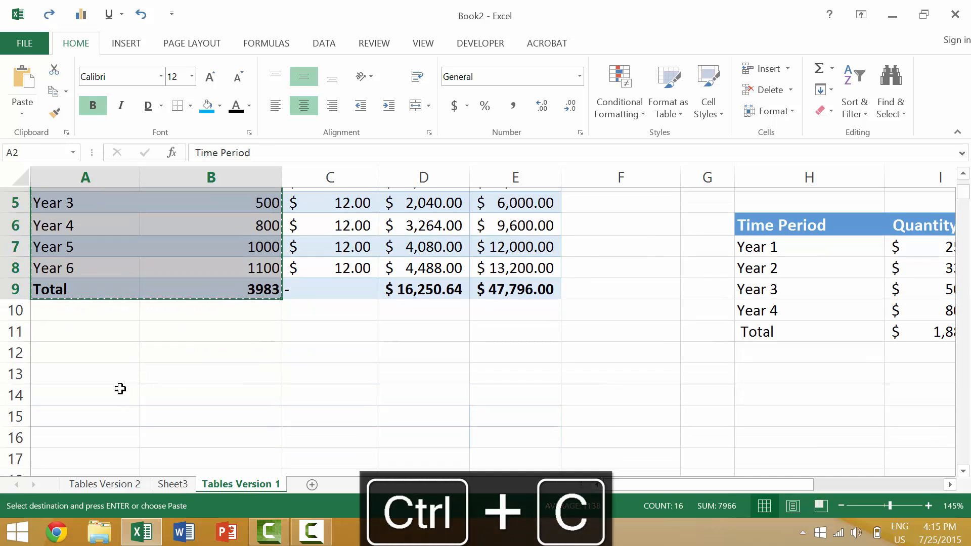
key(ctrl+v)
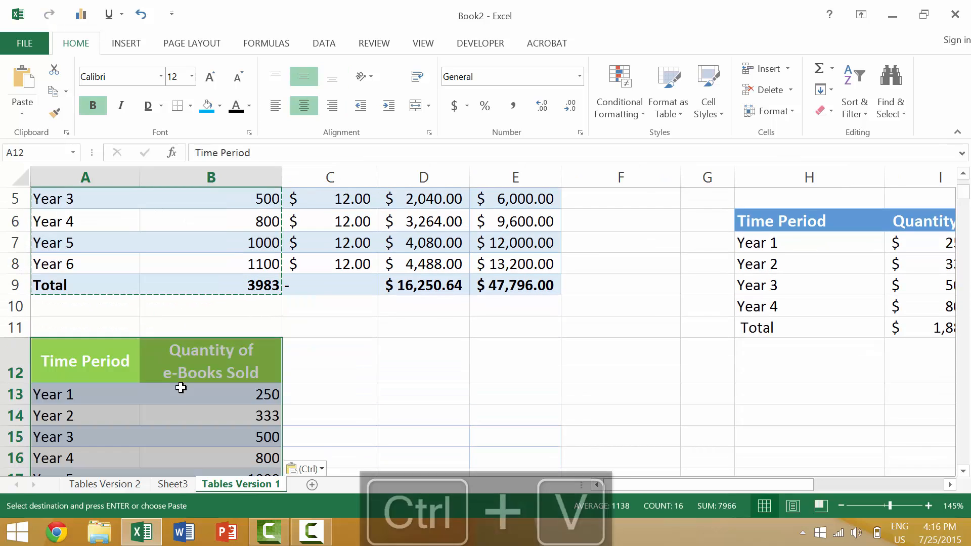
scroll(down, 3)
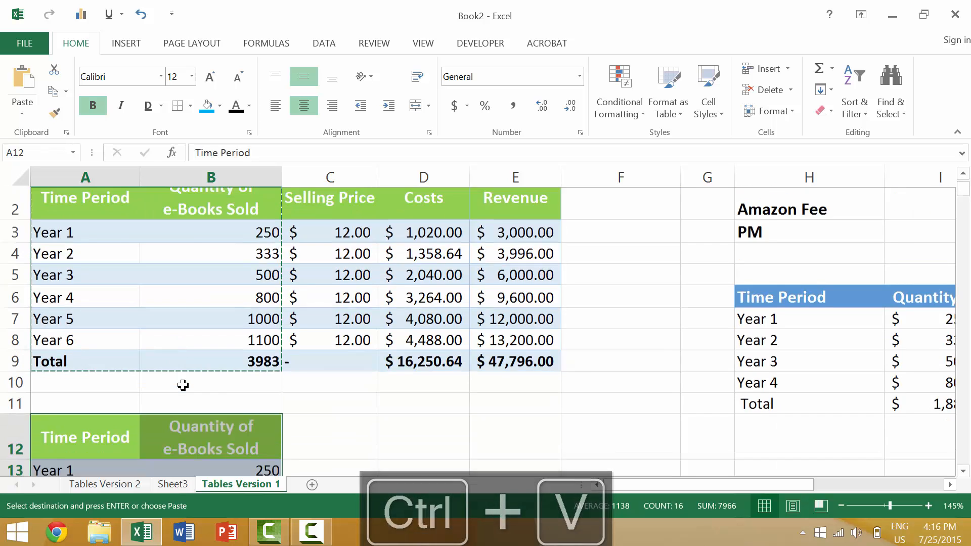
scroll(down, 3)
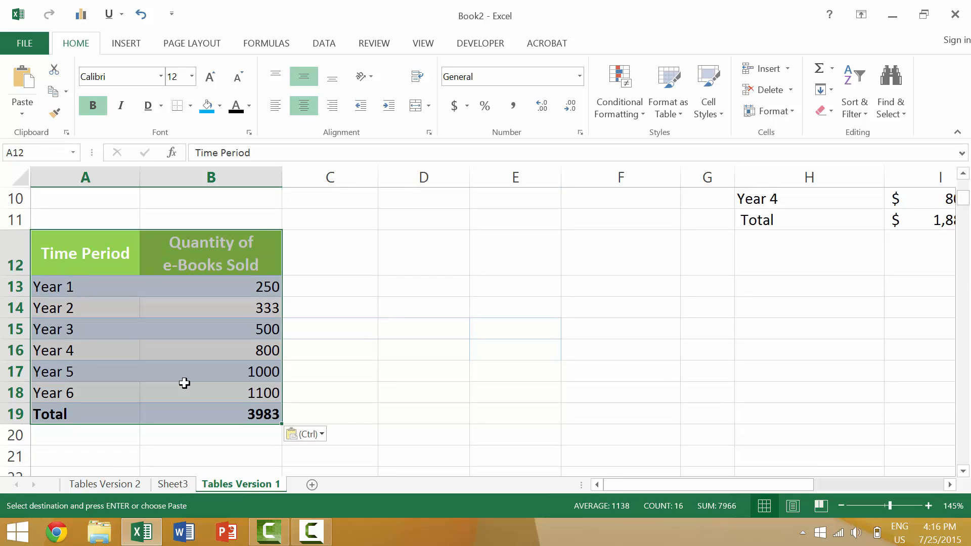
key(ctrl+z)
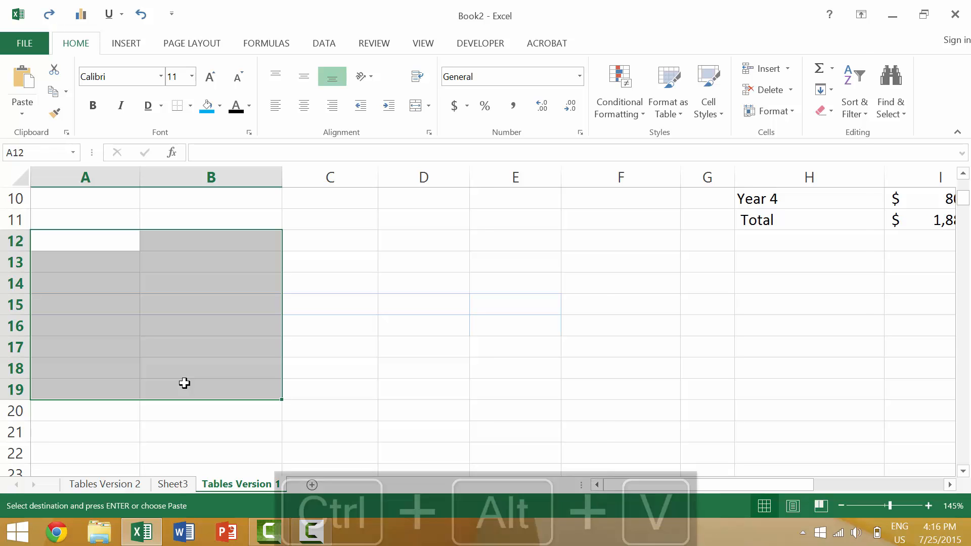
Paste the copied Time Period and e-Books Sold columns at A12 as values only.
key(ctrl+alt+v)
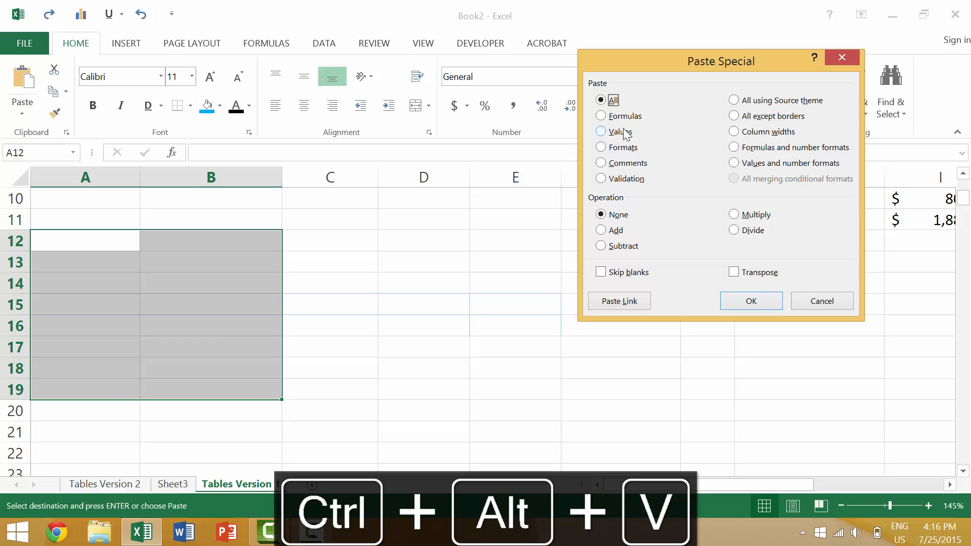
mouse_move(642, 96)
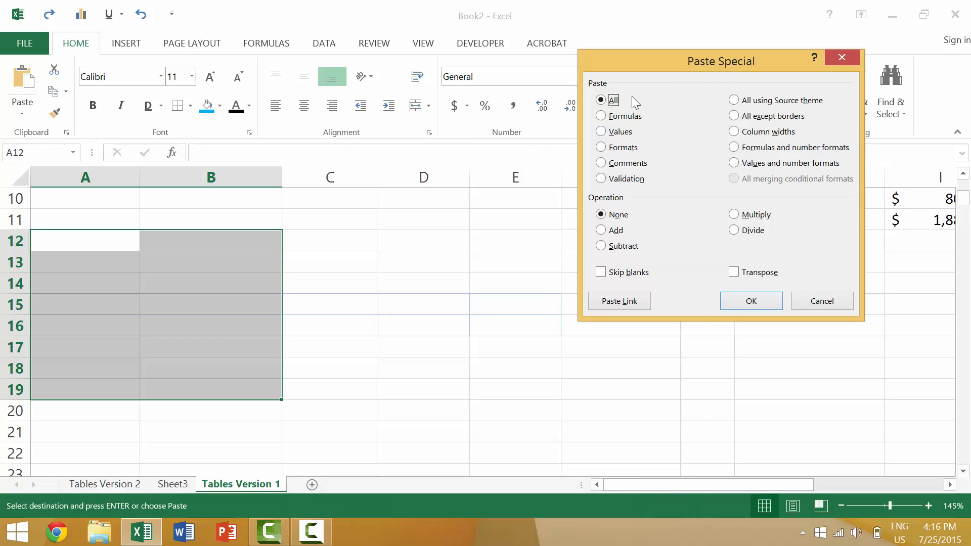
click(601, 116)
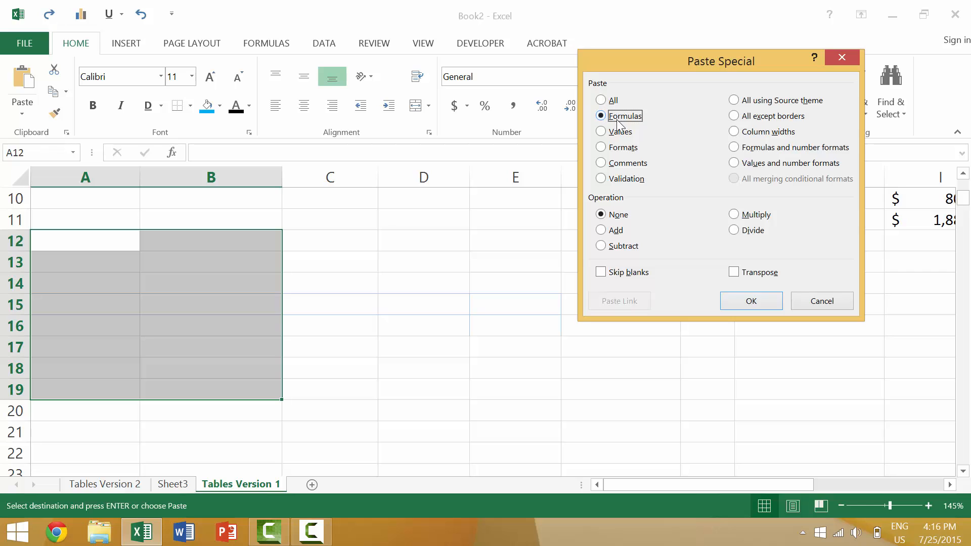
click(601, 147)
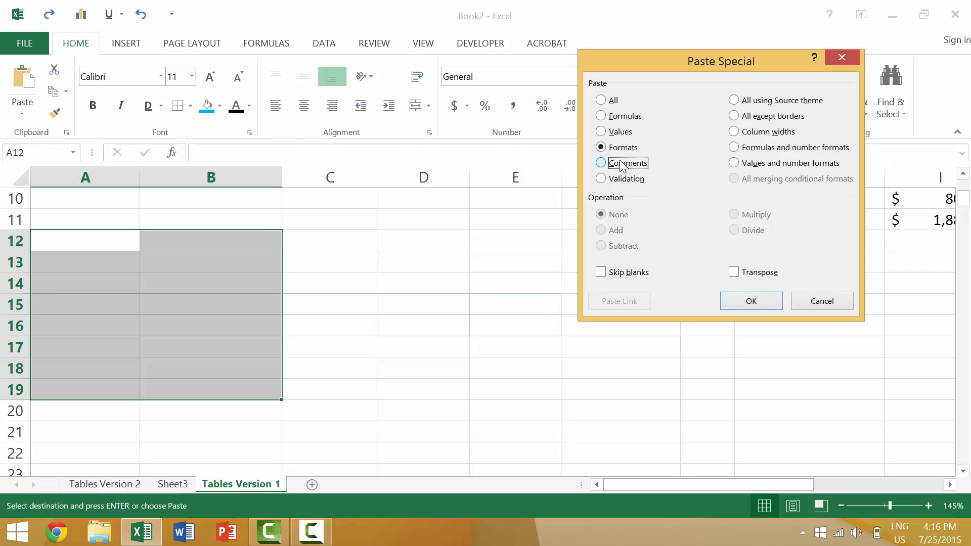
click(601, 163)
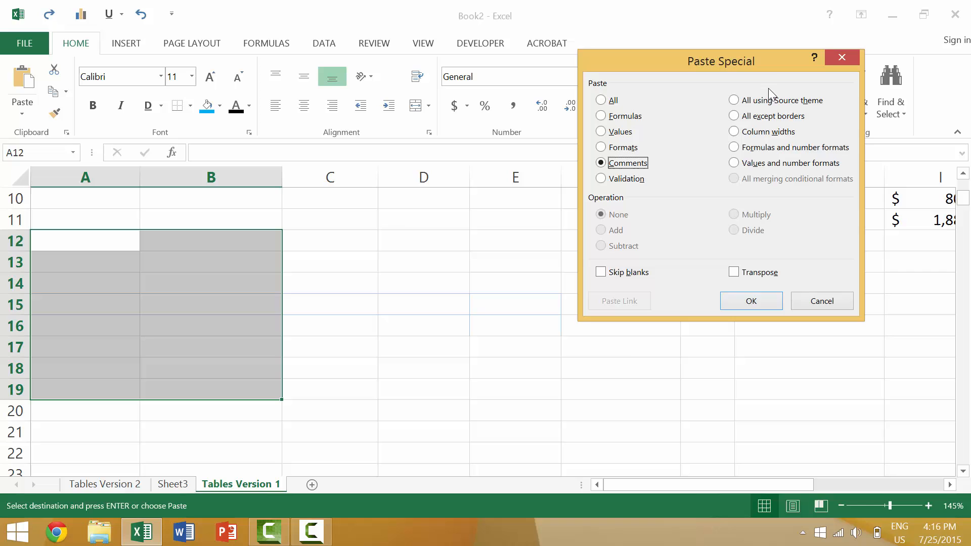
mouse_move(678, 250)
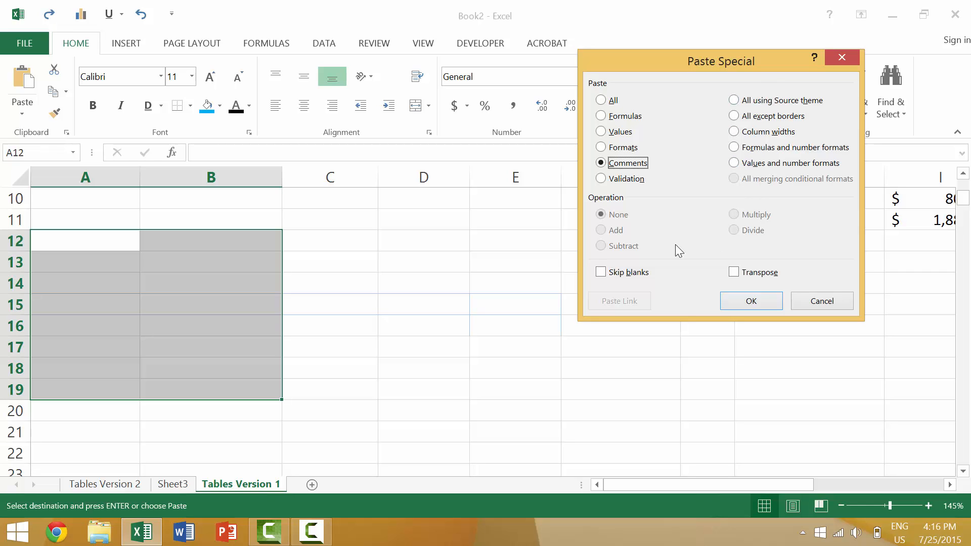
click(600, 272)
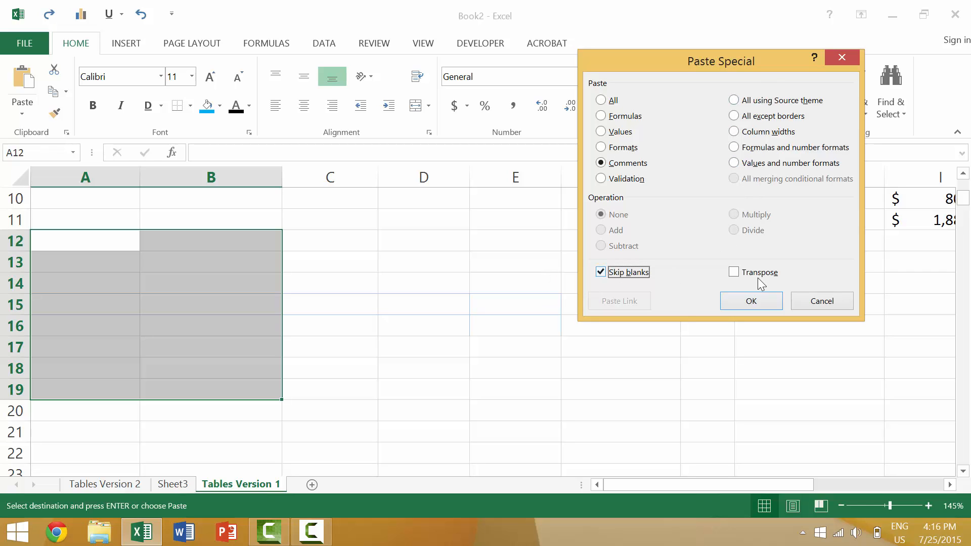
click(600, 272)
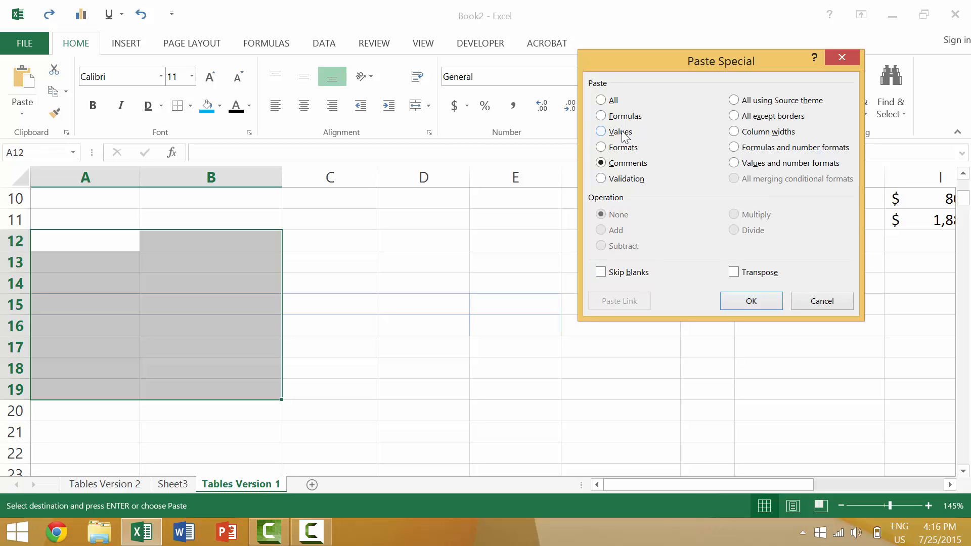
click(750, 301)
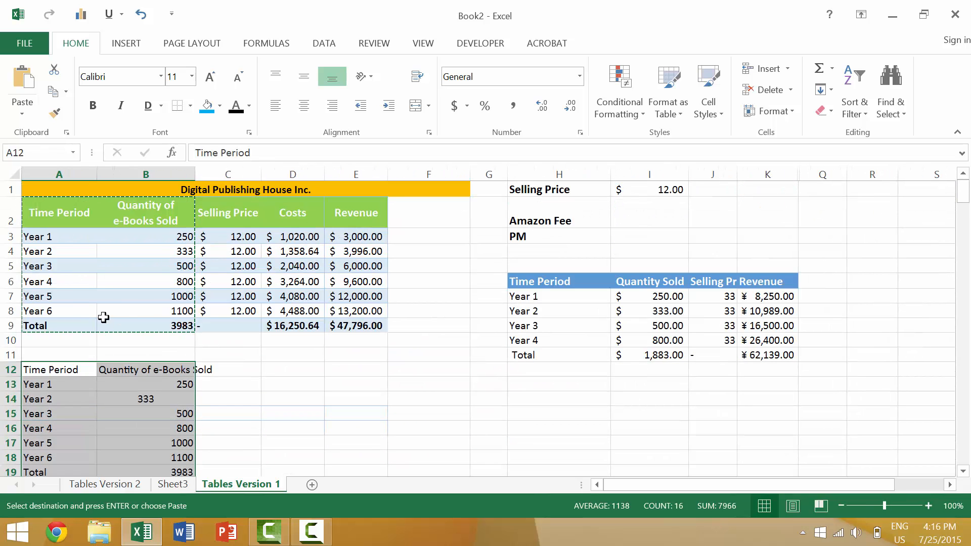
mouse_move(99, 262)
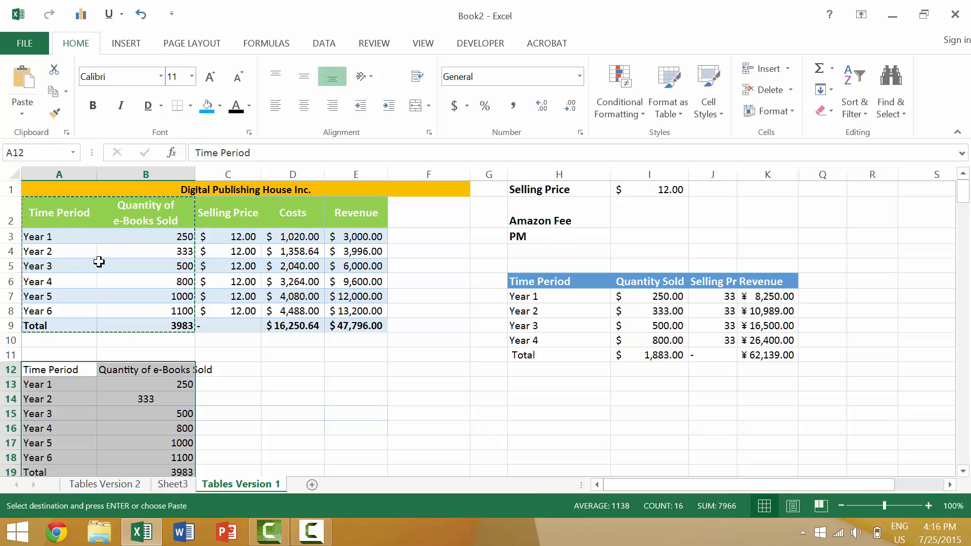
Compare the original B9 SUM total with the plain-number total pasted in B19.
scroll(down, 3)
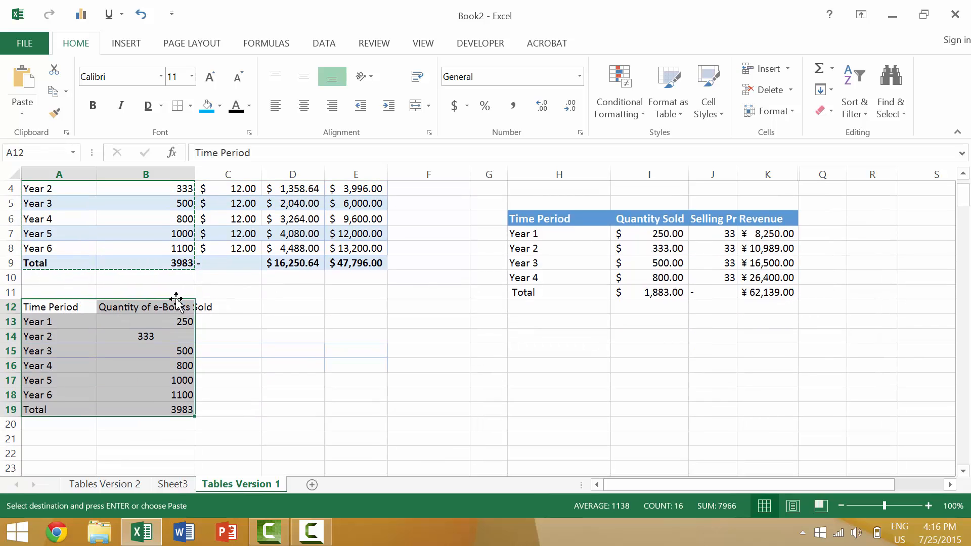
click(146, 263)
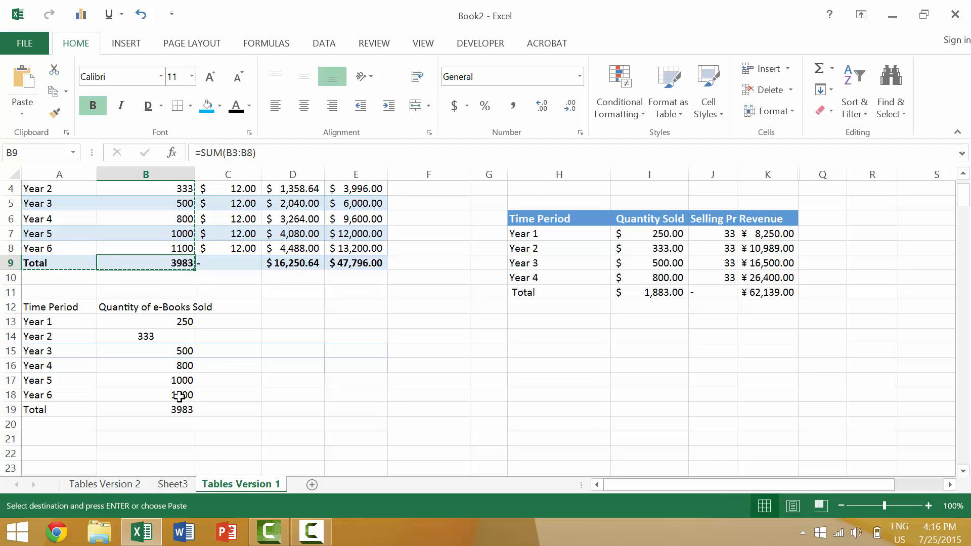
click(146, 409)
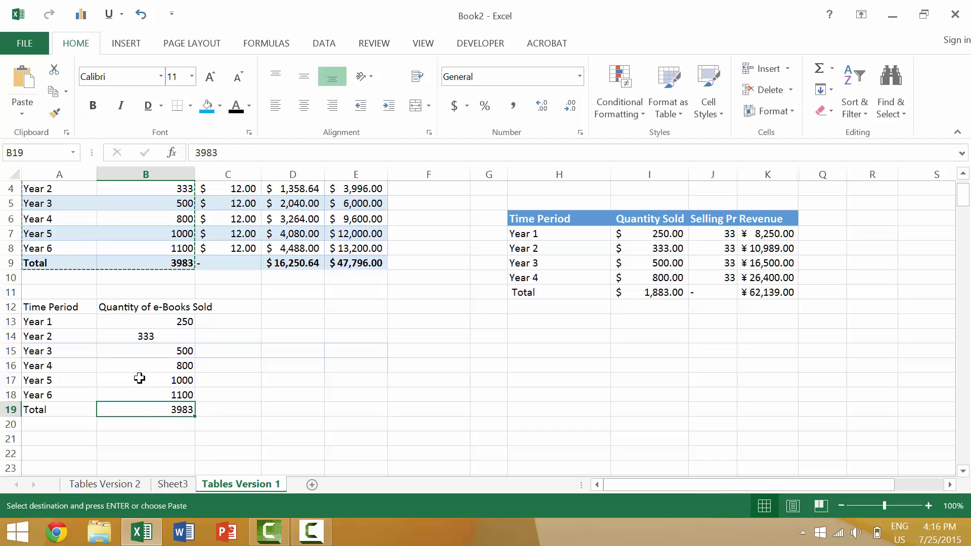
Re-paste over A12:B19 with formatting, confirming B19 keeps its =SUM formula.
click(37, 322)
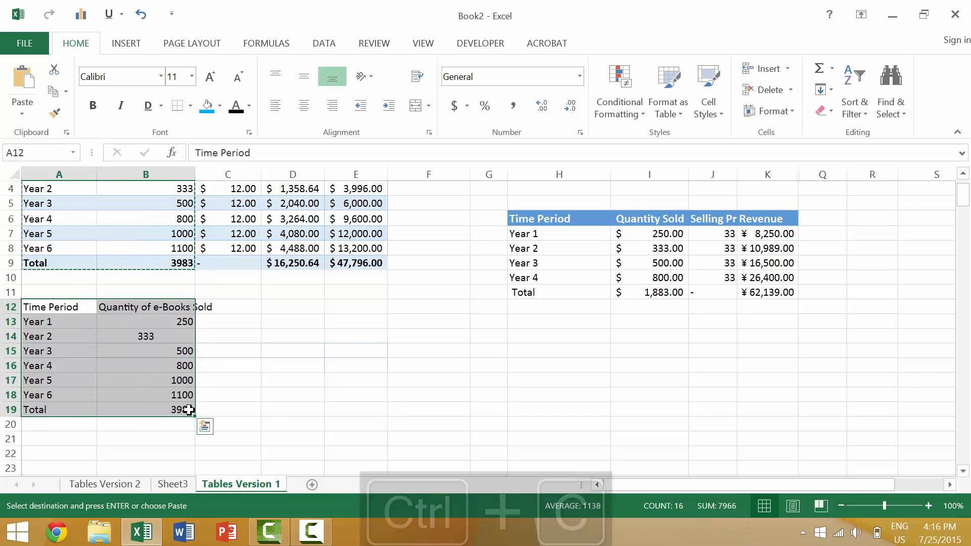
key(ctrl+v)
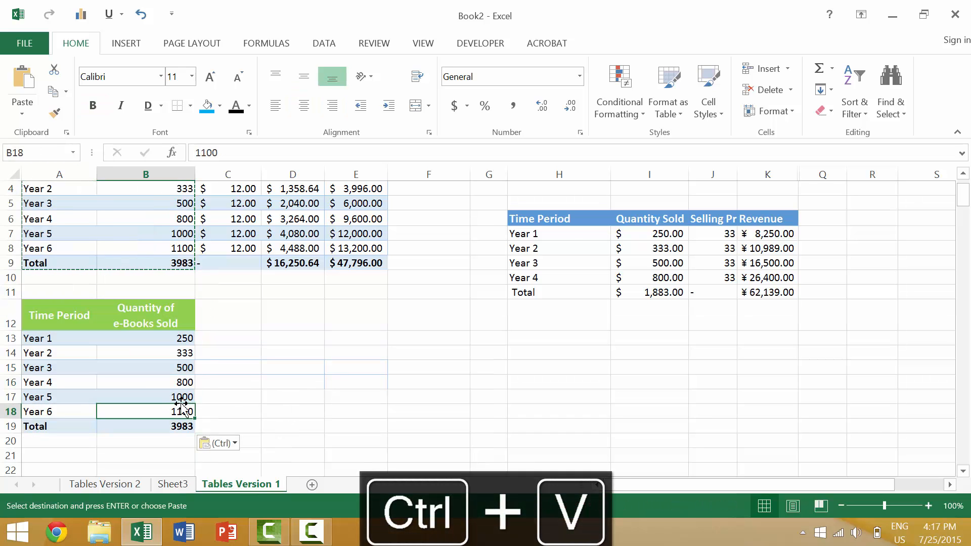
click(145, 383)
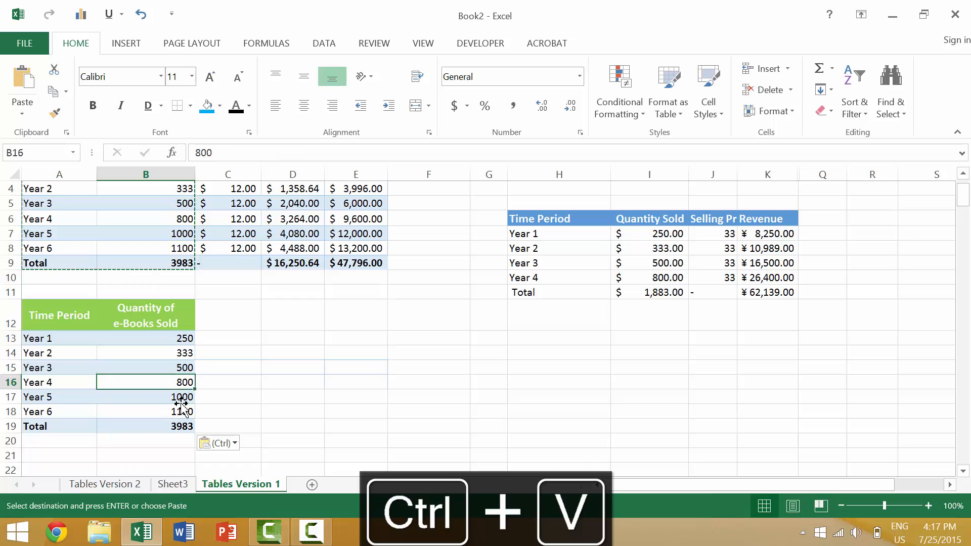
click(146, 425)
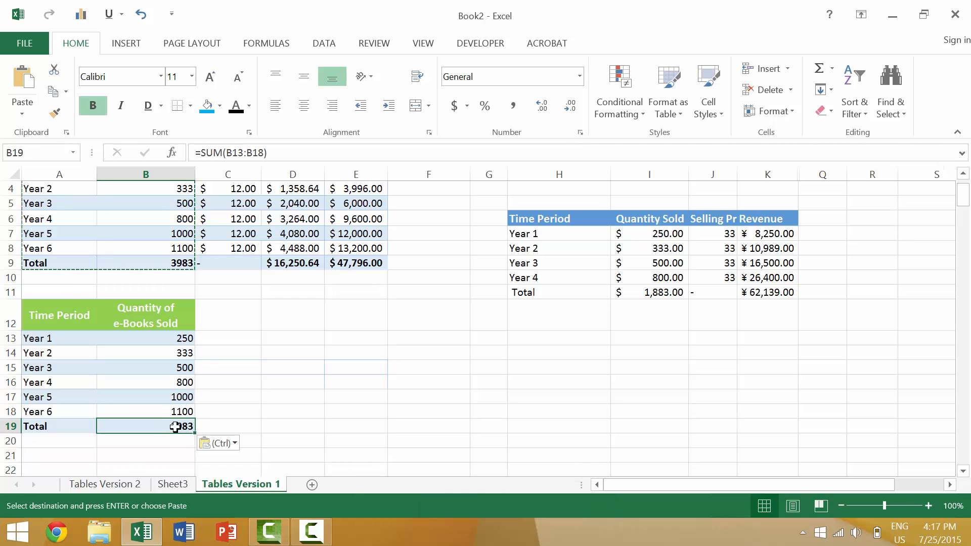
double_click(145, 425)
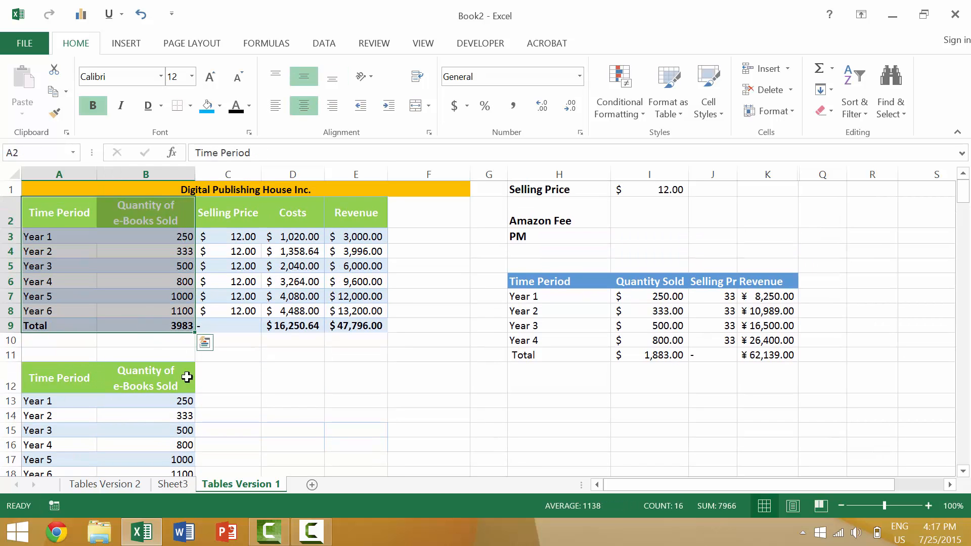
Paste the Time Period and e-Books Sold values, unformatted, starting at C12.
click(227, 314)
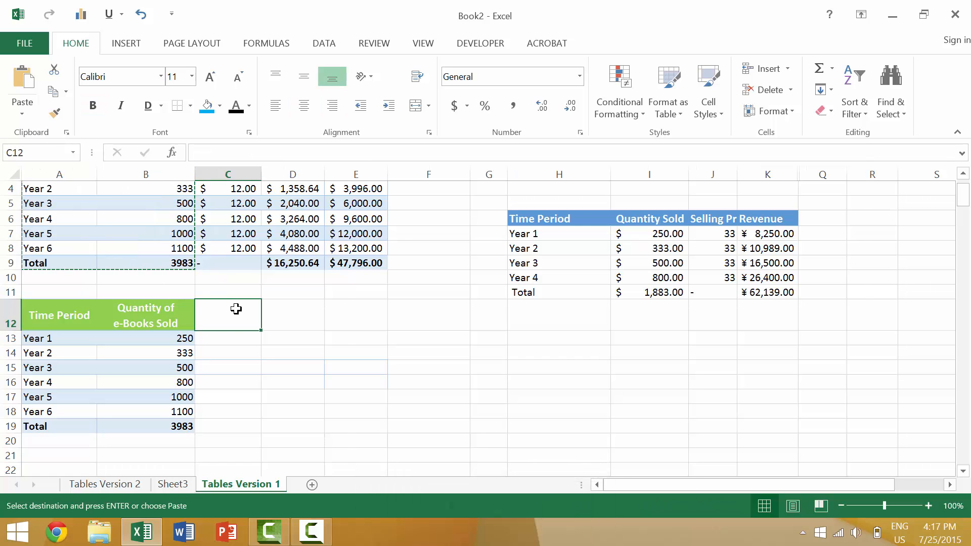
key(ctrl+alt+v)
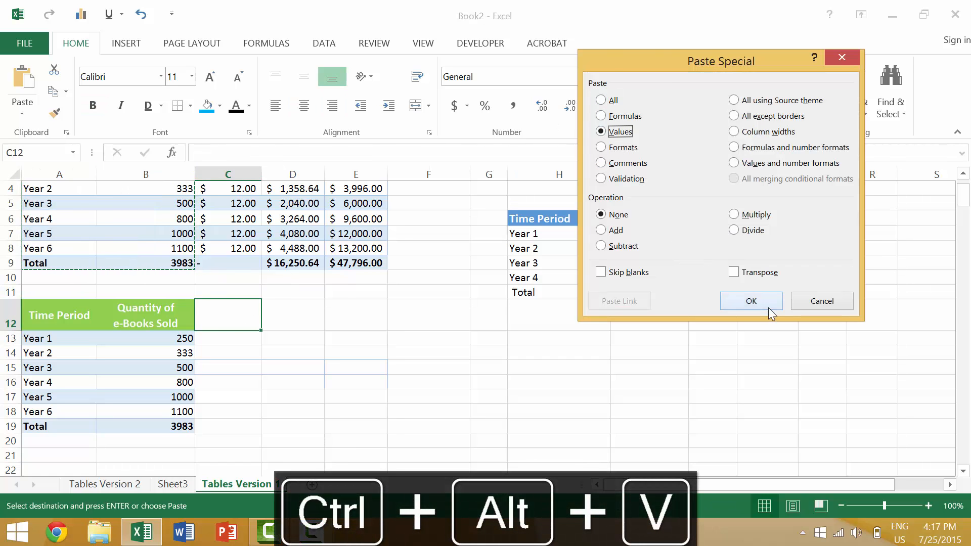
click(751, 301)
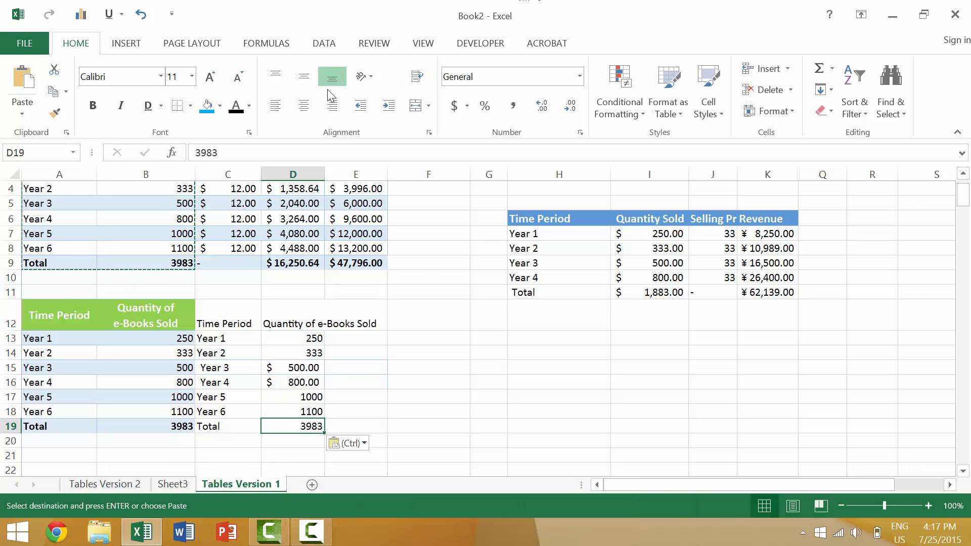
mouse_move(324, 375)
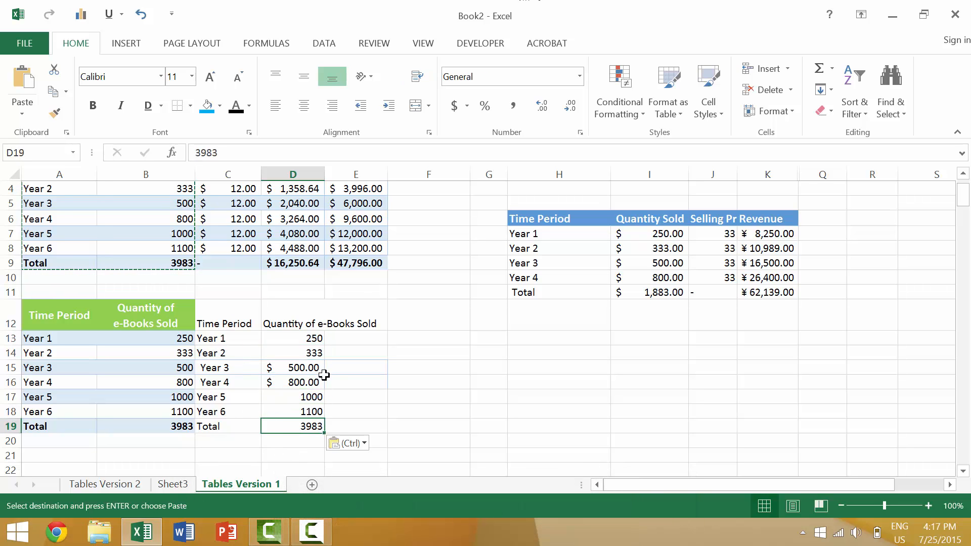
scroll(up, 3)
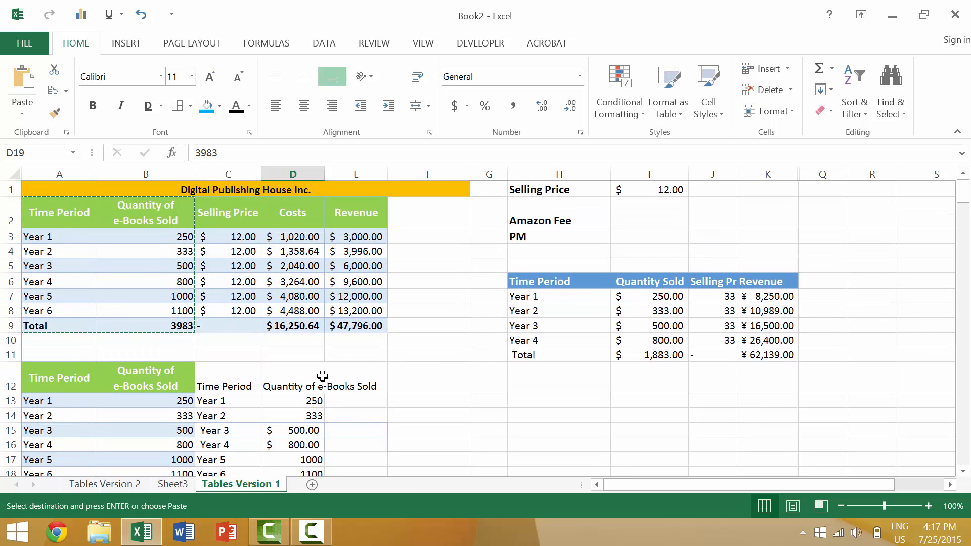
scroll(down, 3)
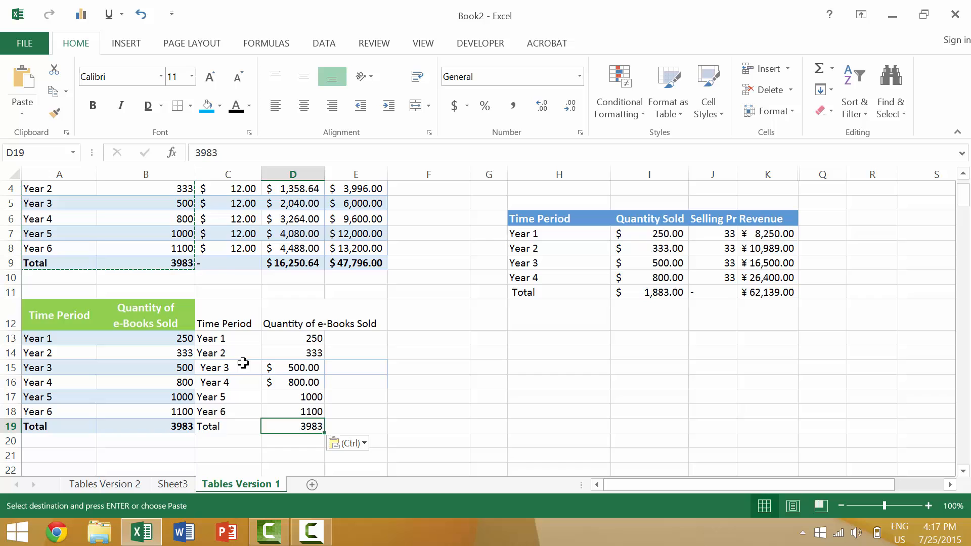
scroll(up, 3)
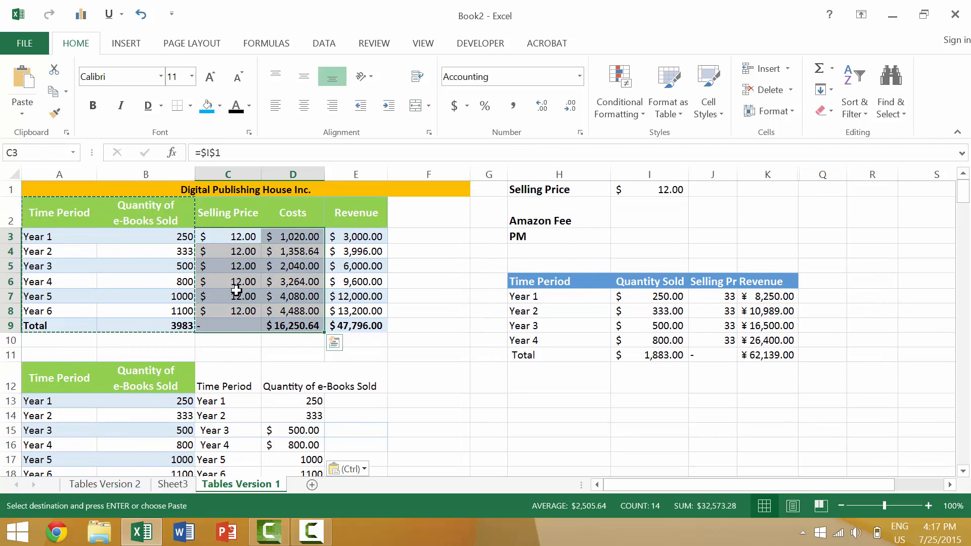
mouse_move(226, 400)
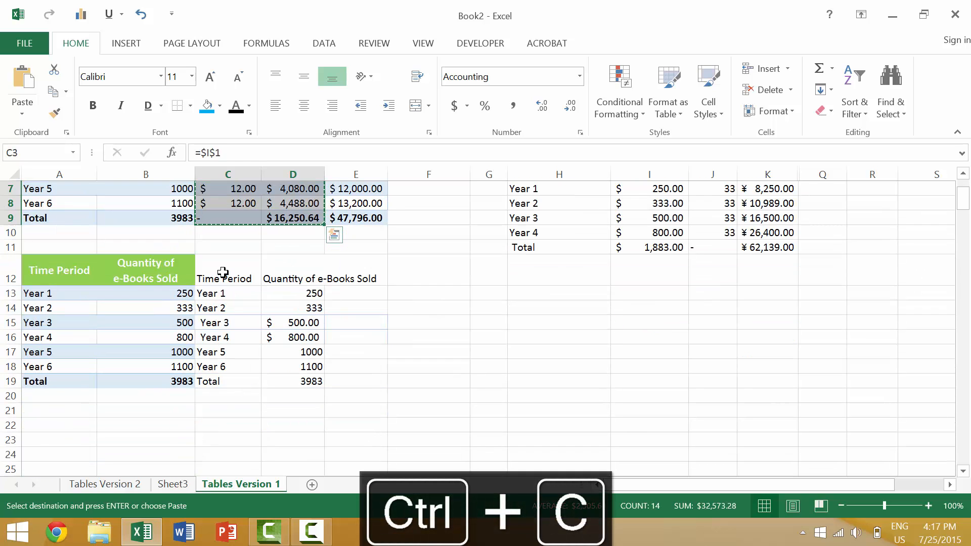
click(227, 270)
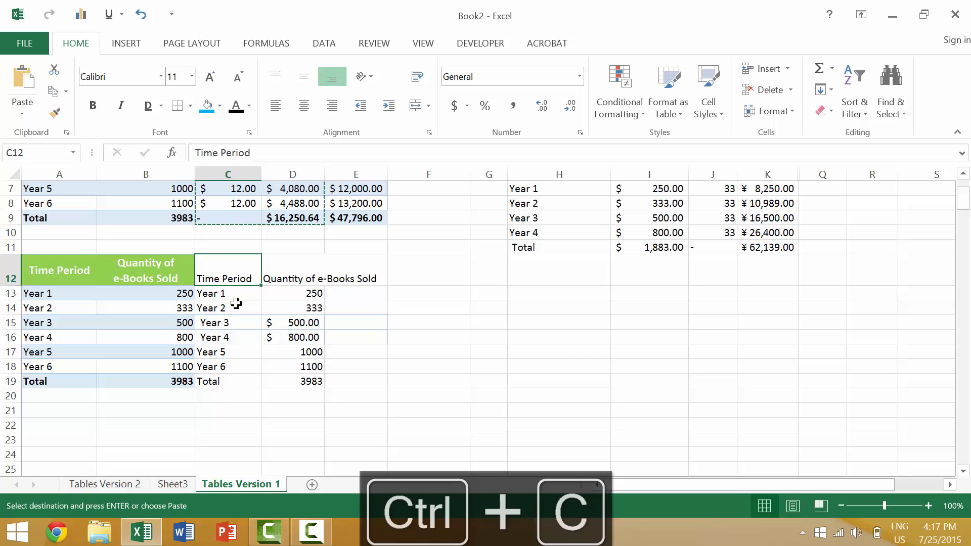
key(ctrl+v)
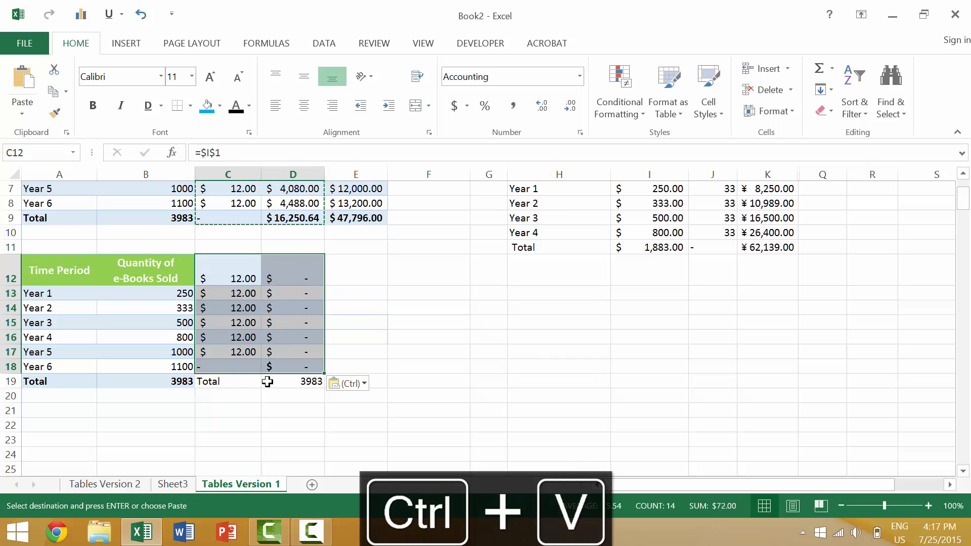
key(ctrl+z)
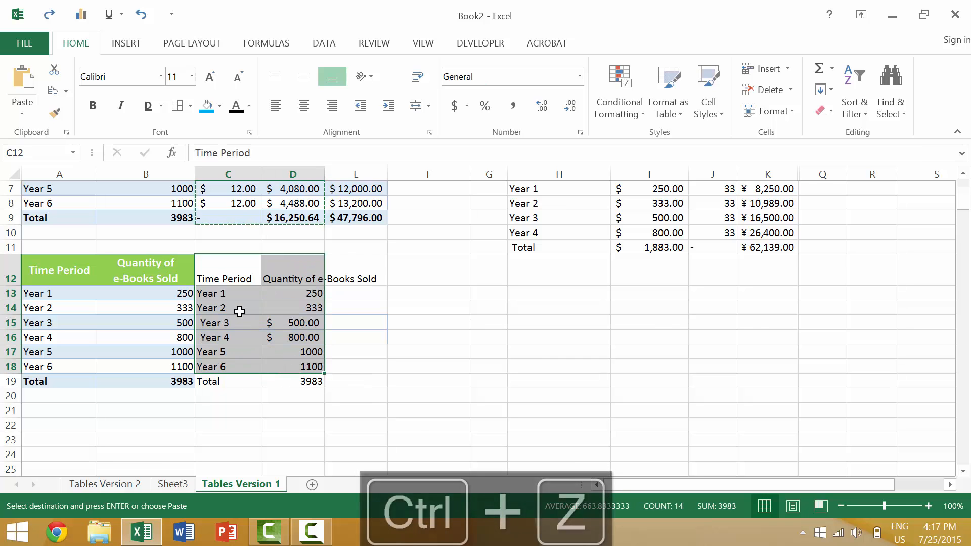
key(ctrl+z)
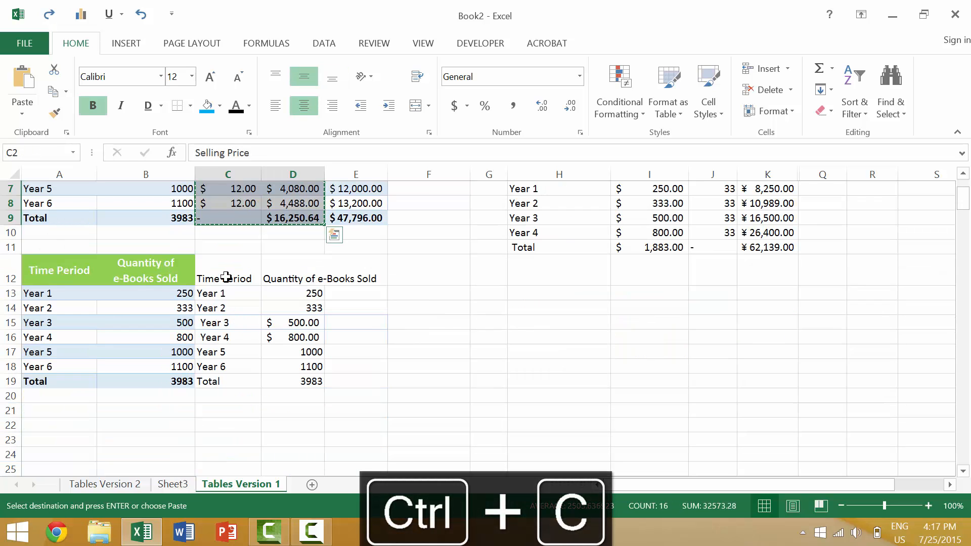
click(227, 268)
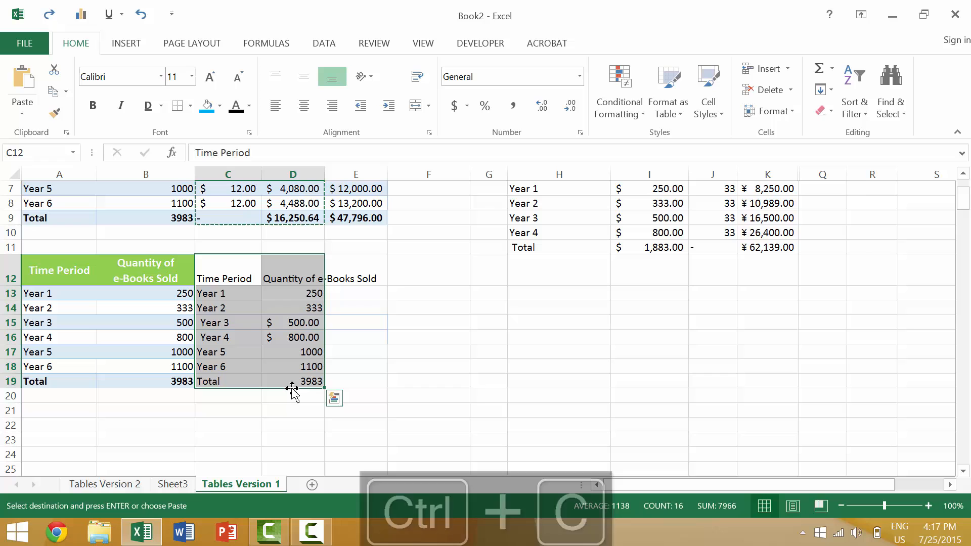
Apply the Selling Price and Costs formatting to columns C–D via Paste Special, checking D19.
key(ctrl+alt+v)
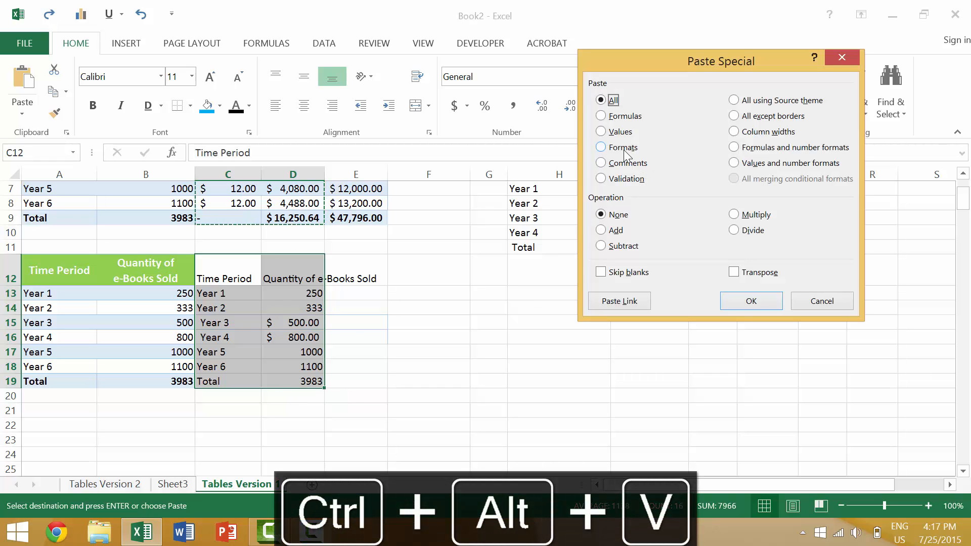
click(750, 301)
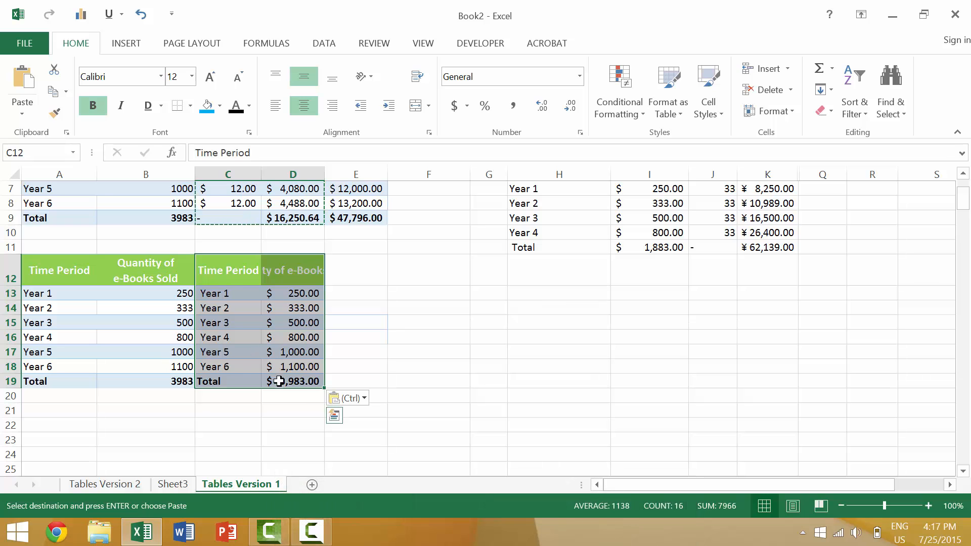
click(293, 381)
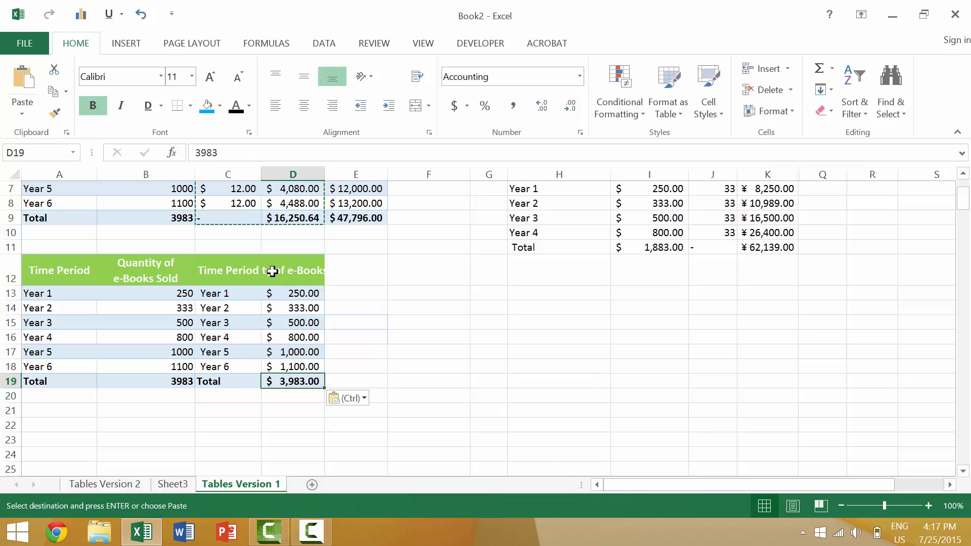
click(293, 218)
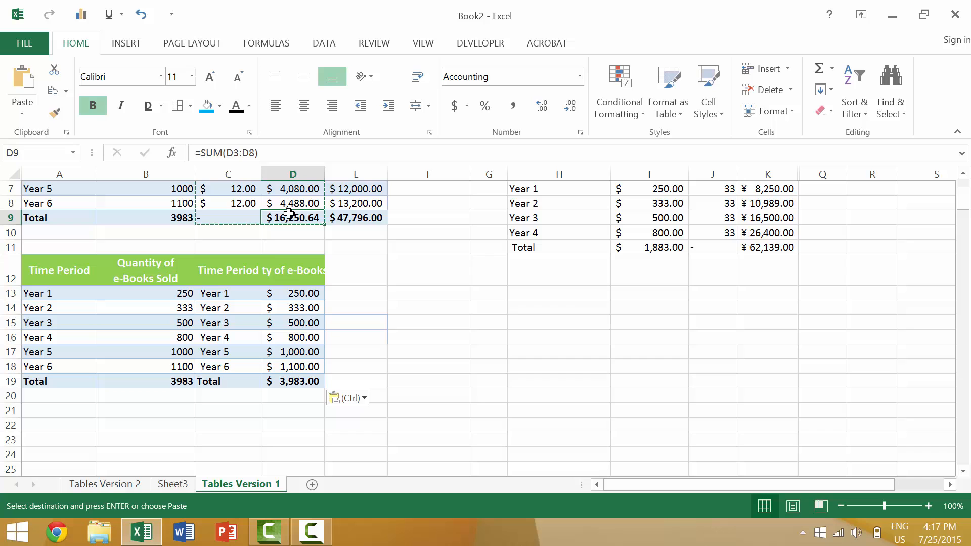
scroll(up, 3)
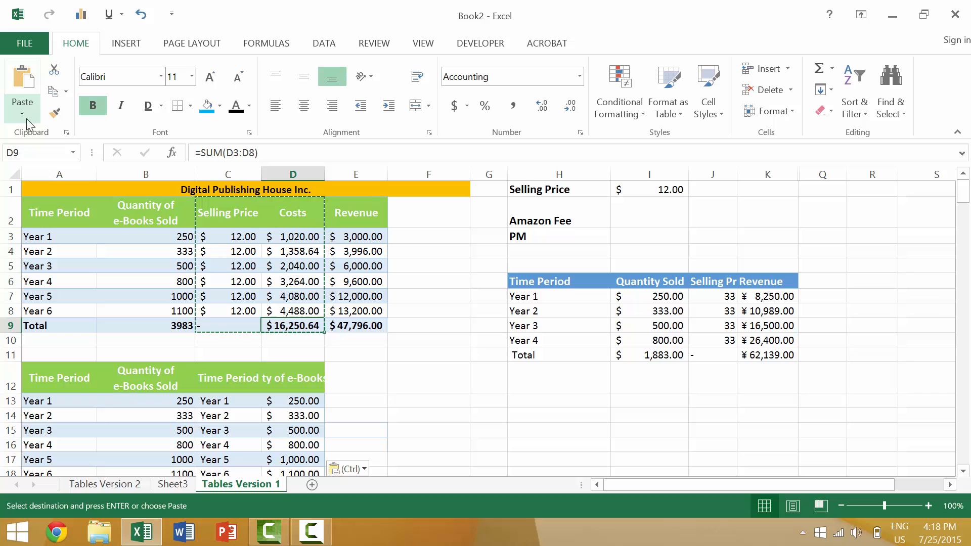
mouse_move(202, 343)
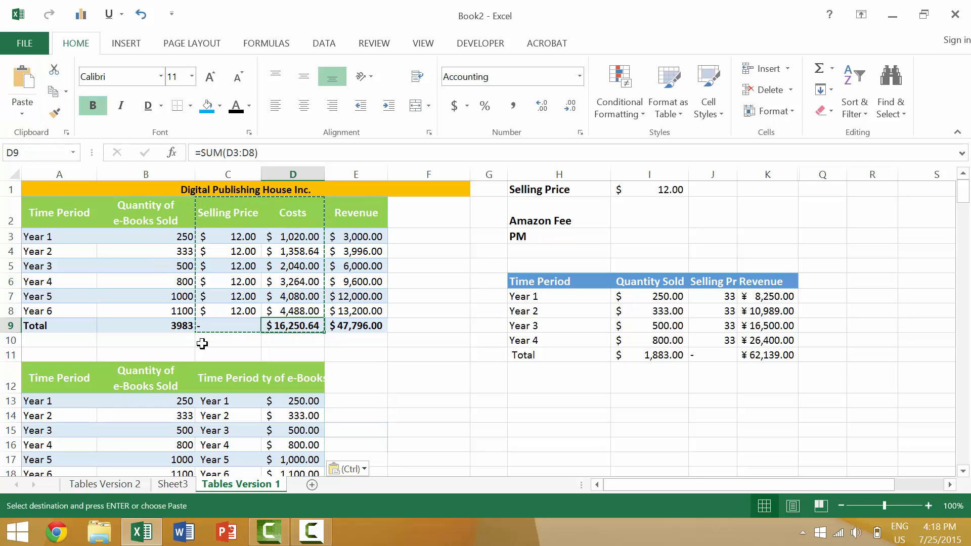
key(ctrl+alt+v)
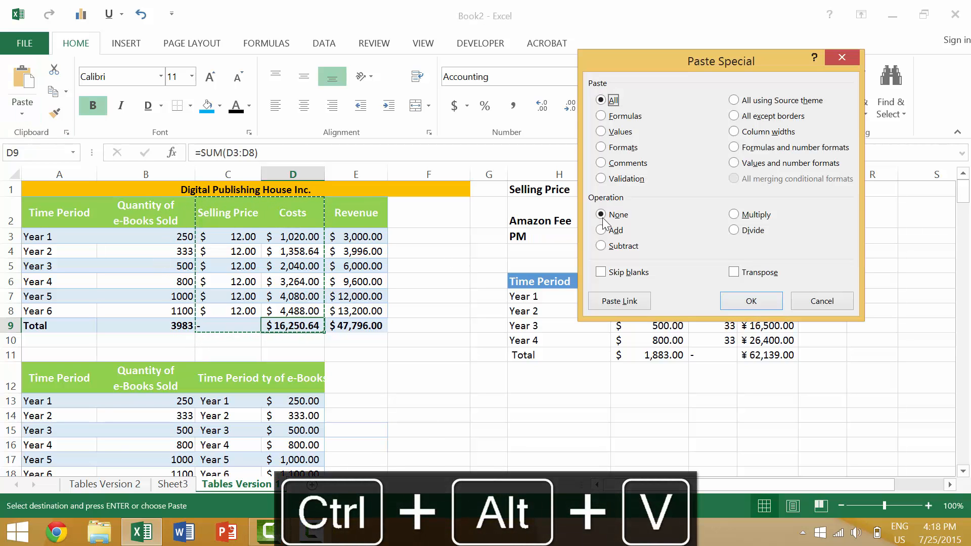
click(600, 116)
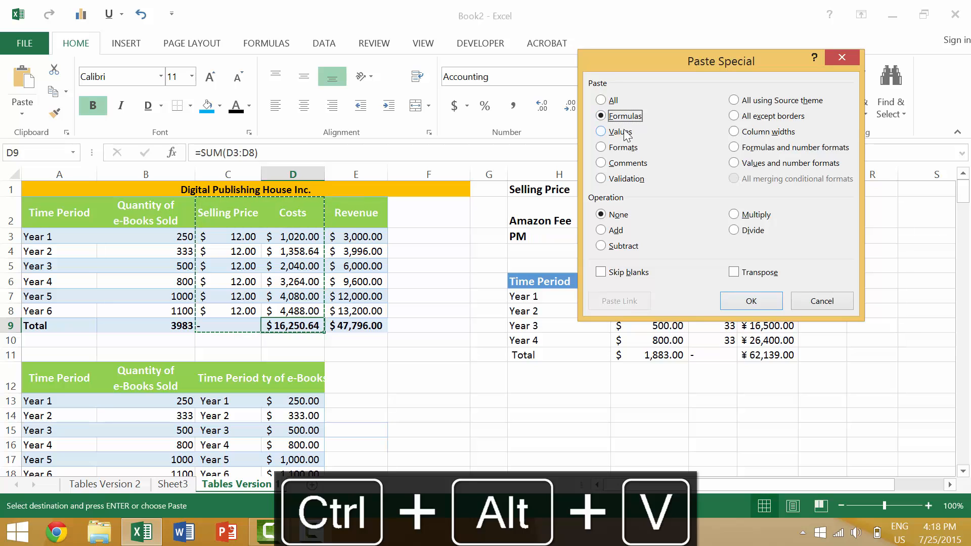
click(600, 162)
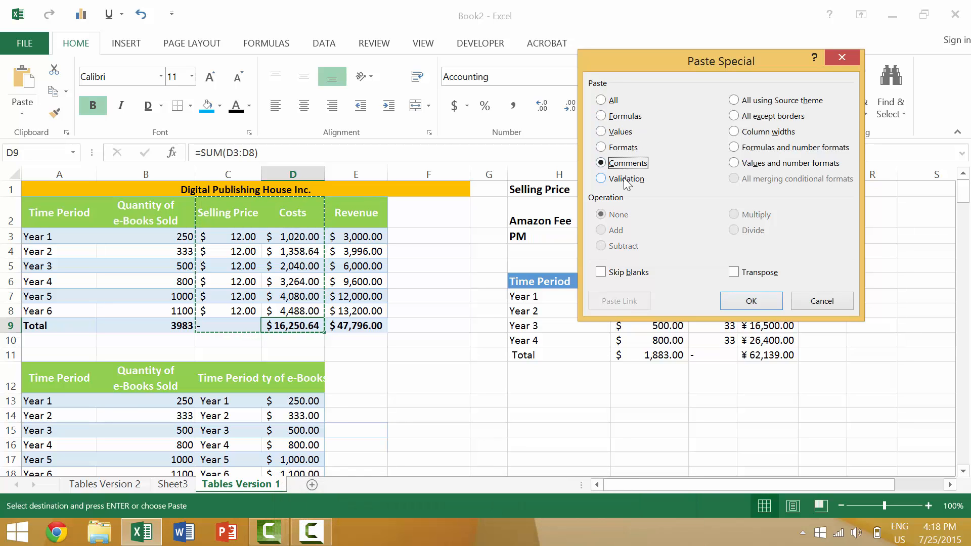
click(749, 301)
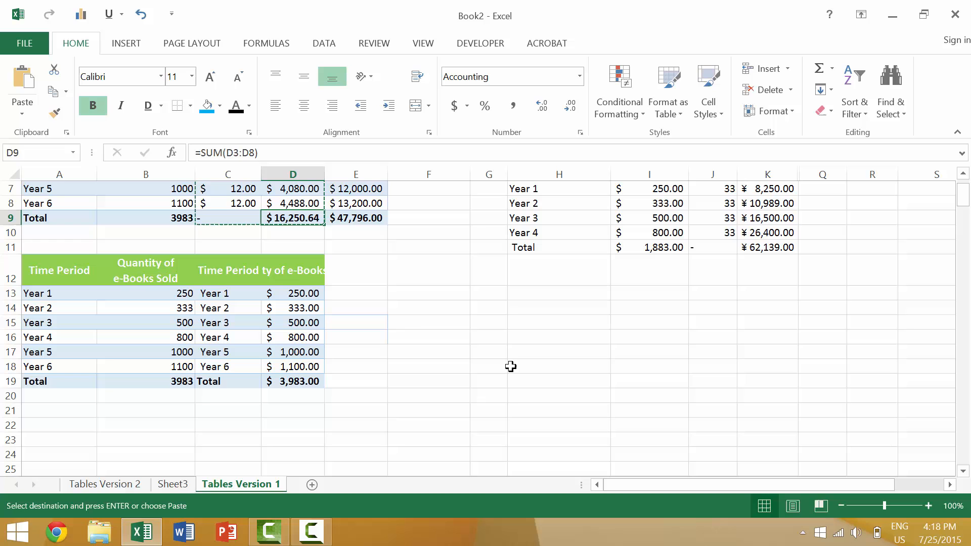
click(428, 270)
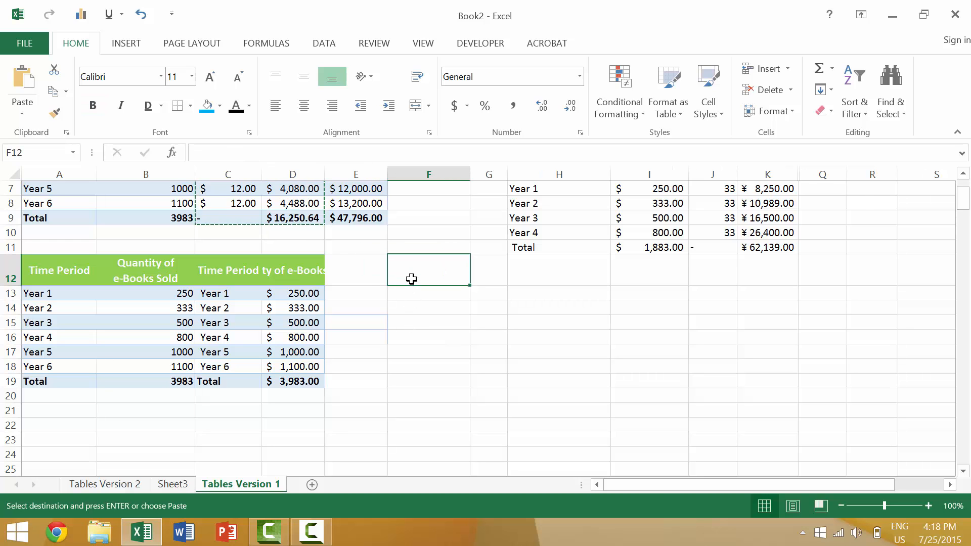
Paste Selling Price and Costs into F12 as values through Home > Paste > Paste Special.
key(ctrl+alt+v)
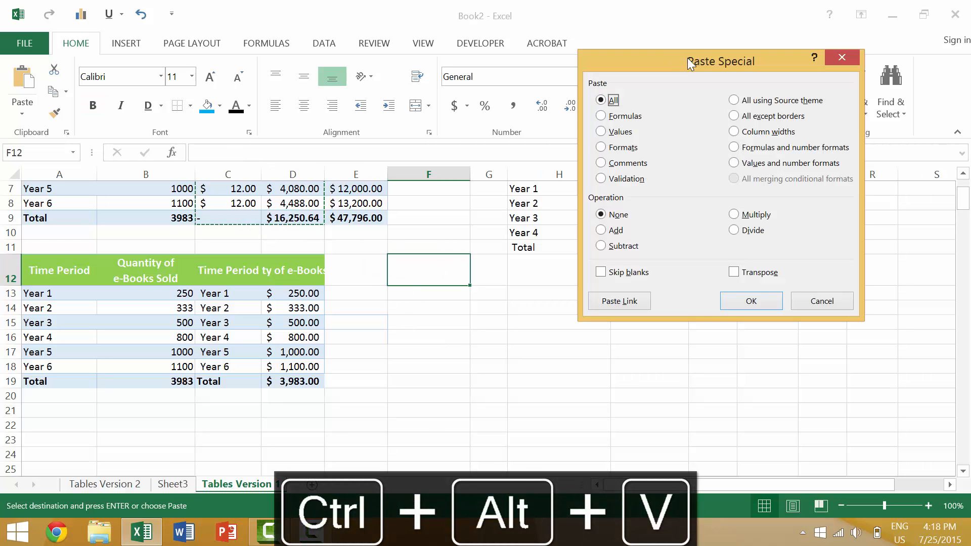
click(750, 301)
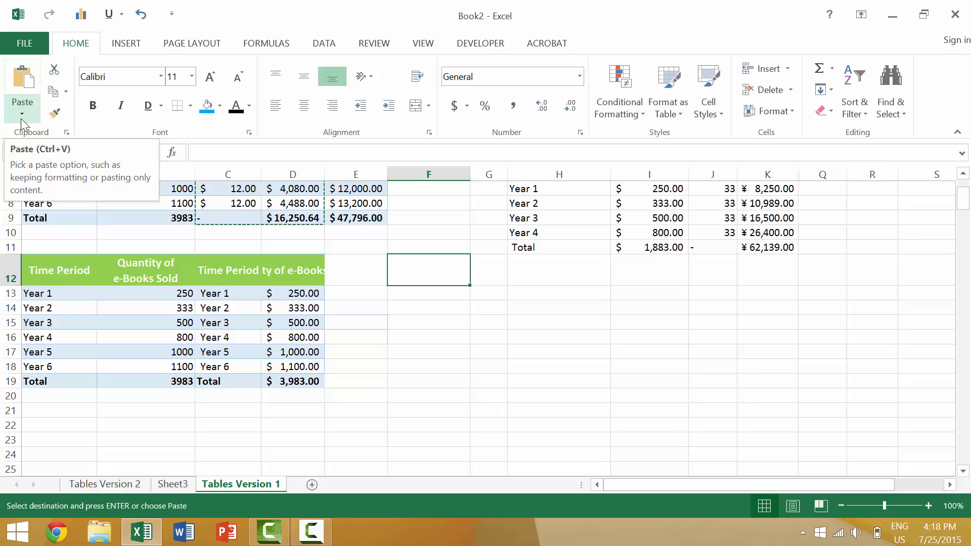
click(22, 112)
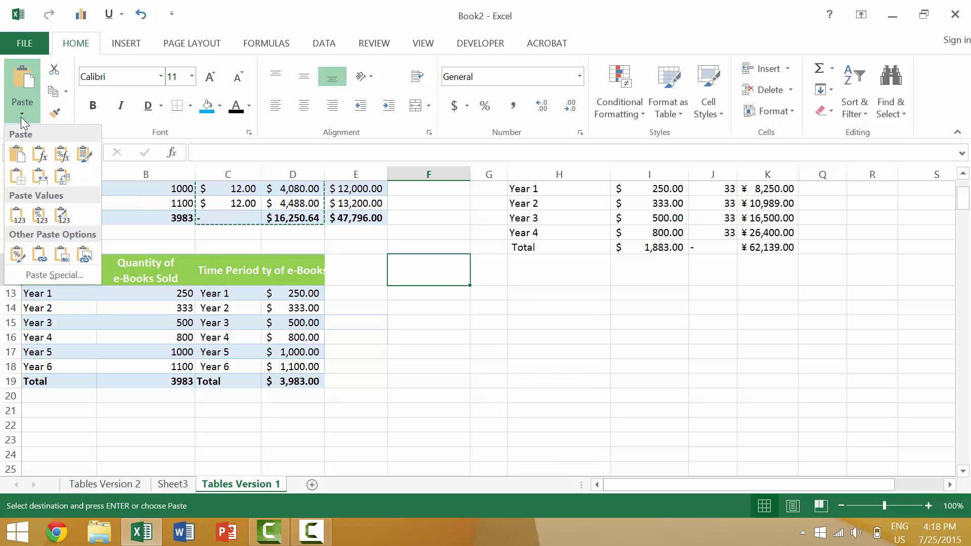
mouse_move(52, 275)
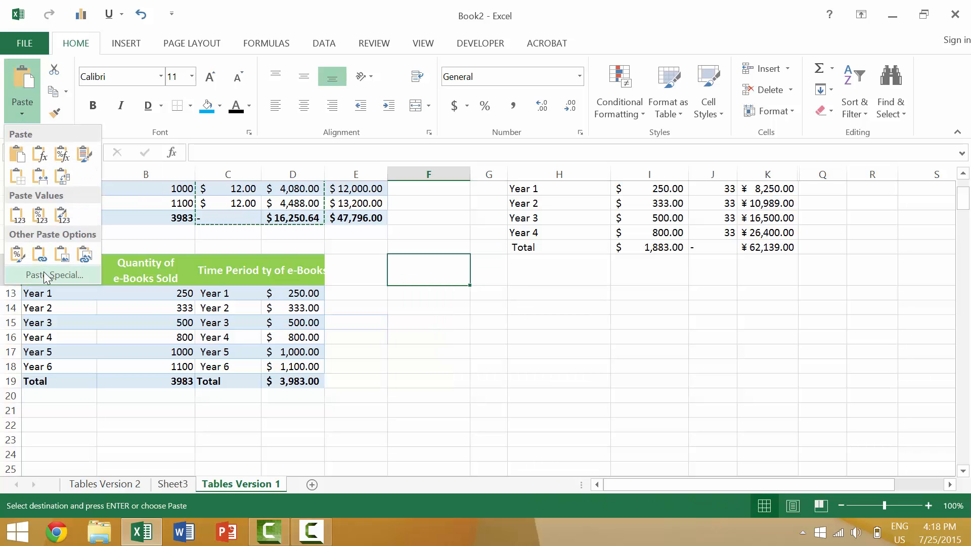
mouse_move(55, 275)
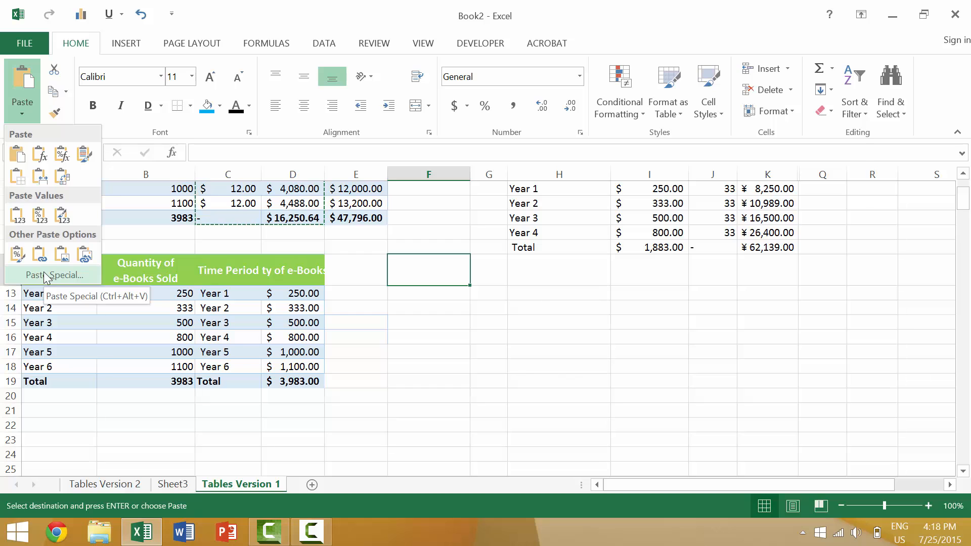
click(56, 275)
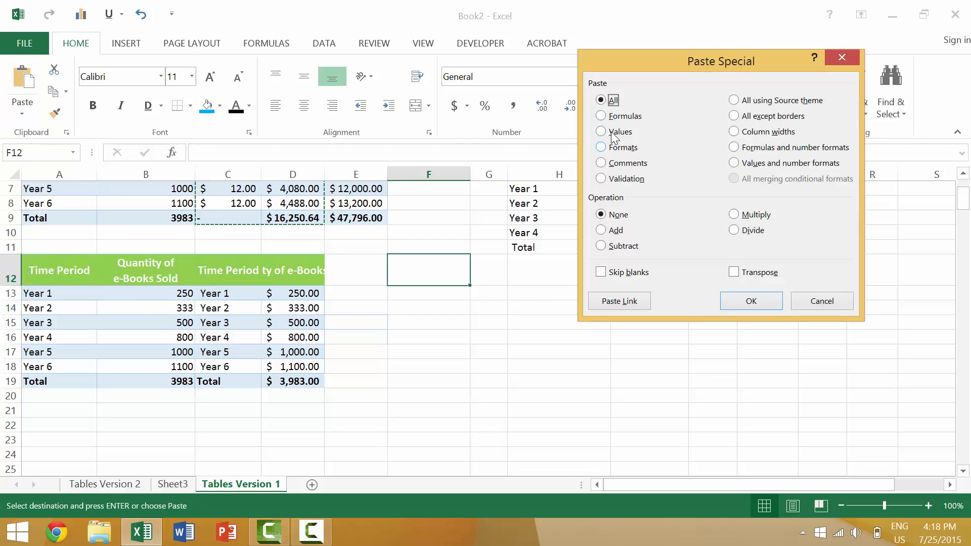
click(750, 301)
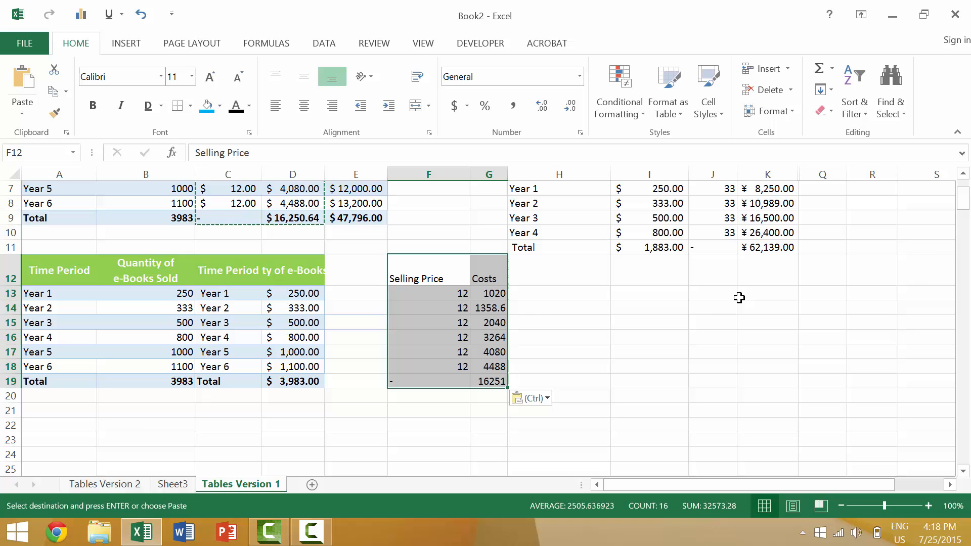
click(355, 366)
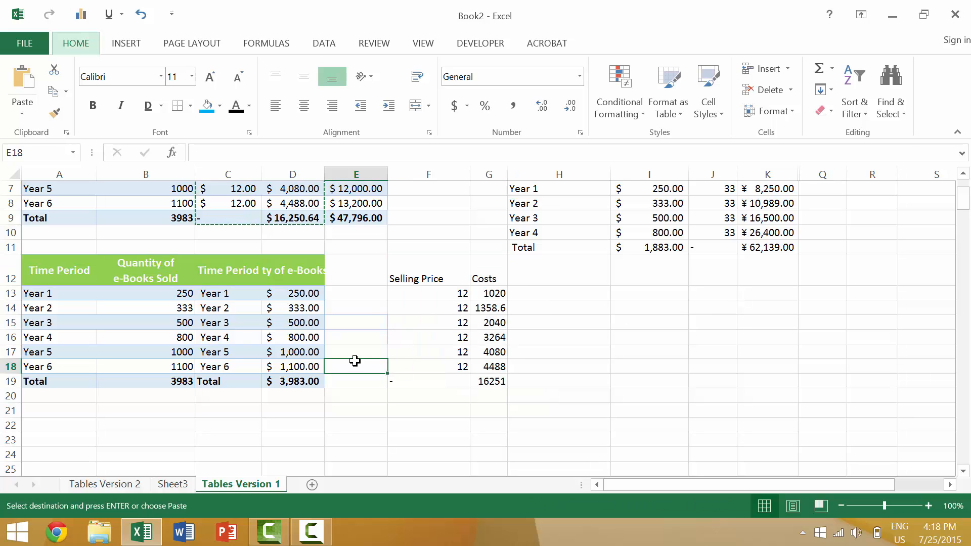
key(alt)
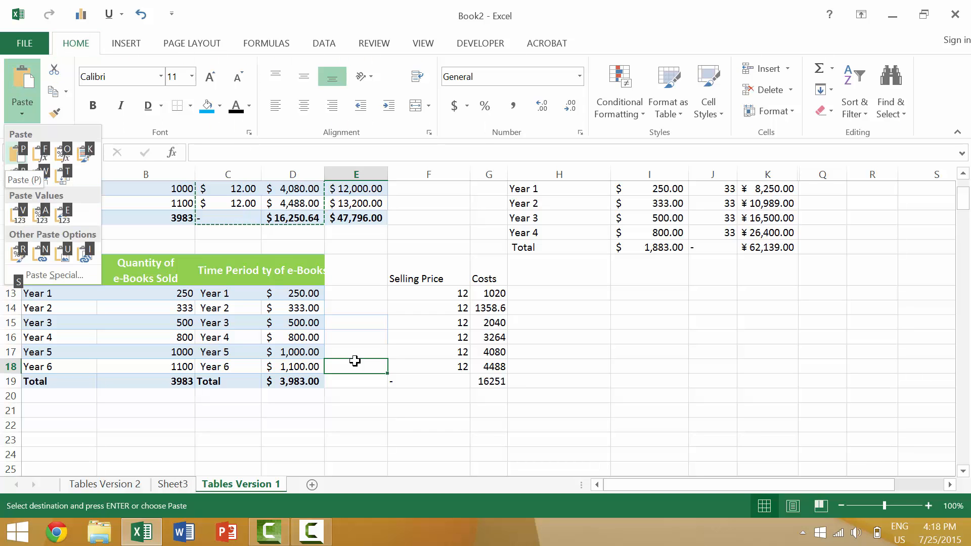
click(47, 275)
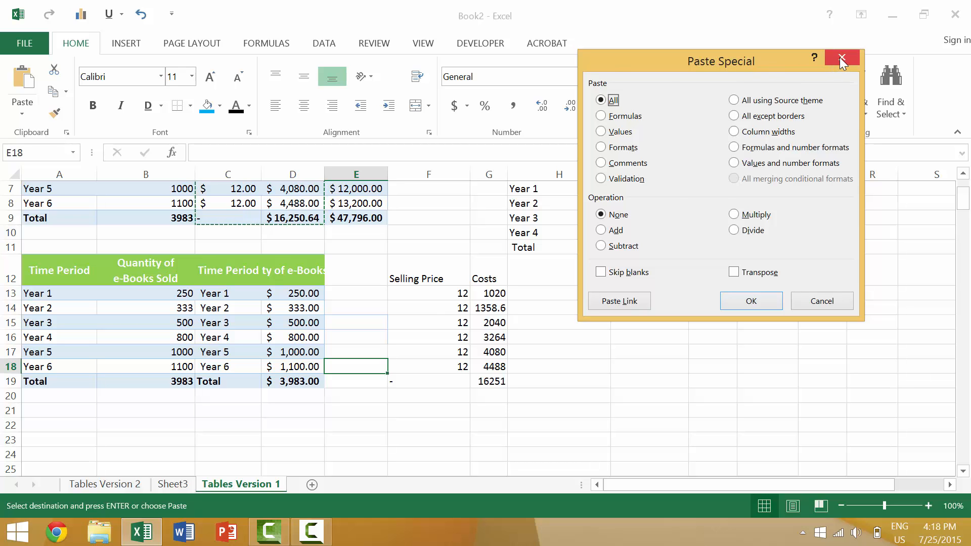
click(840, 58)
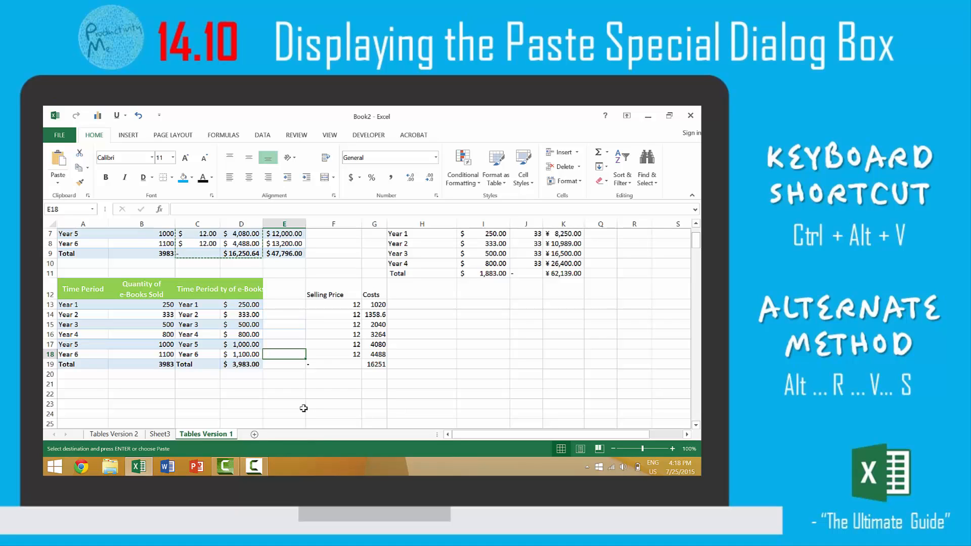
Copy Years 1–4 from the lower table's last two columns and open Paste Special.
click(240, 405)
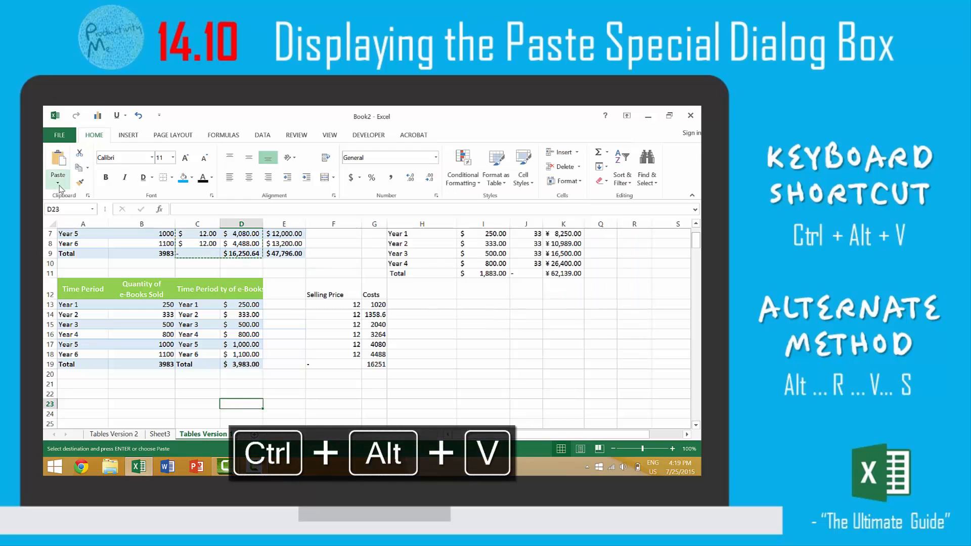
key(ctrl+alt+v)
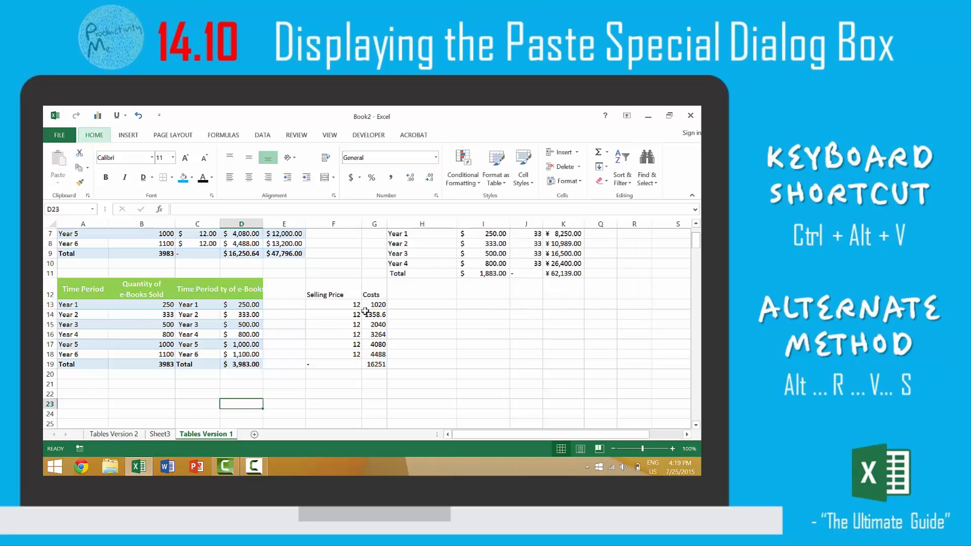
key(alt)
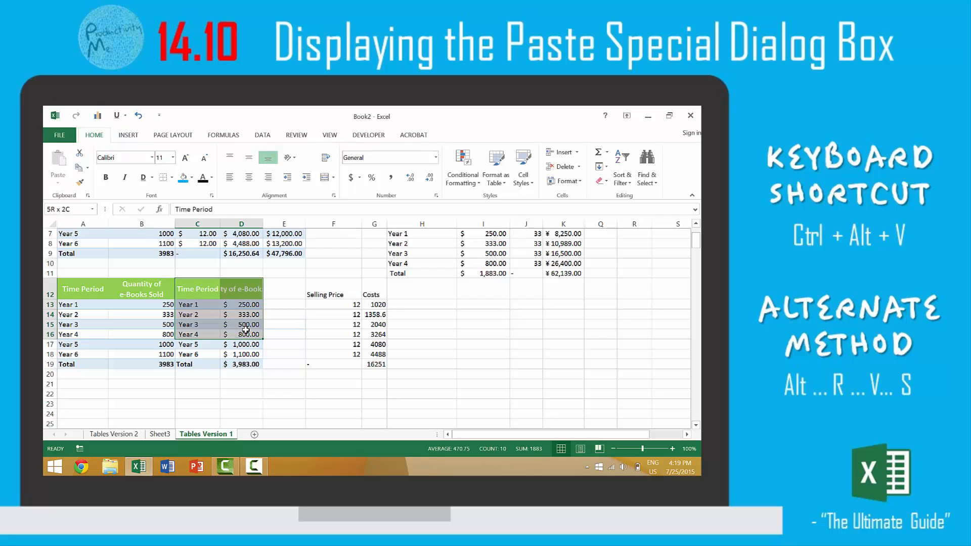
key(ctrl+c)
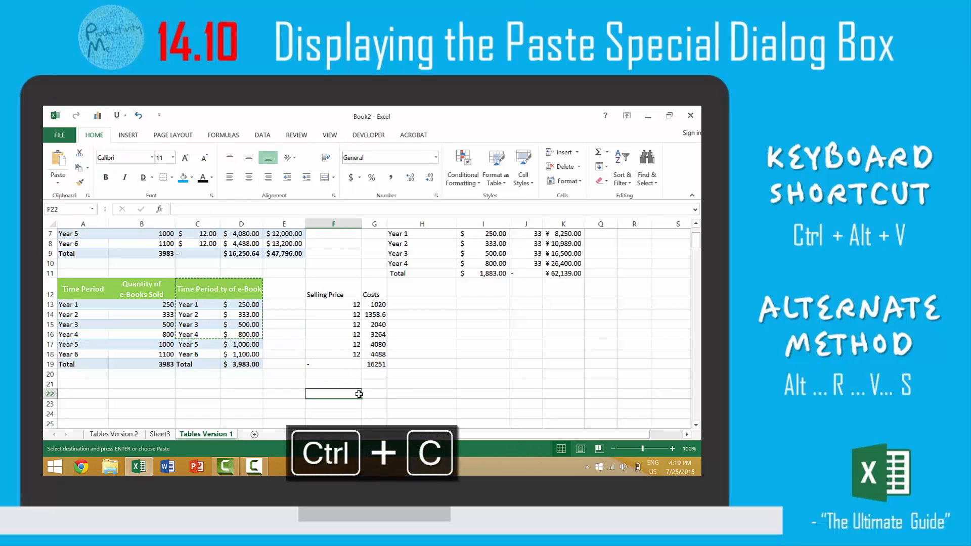
key(alt)
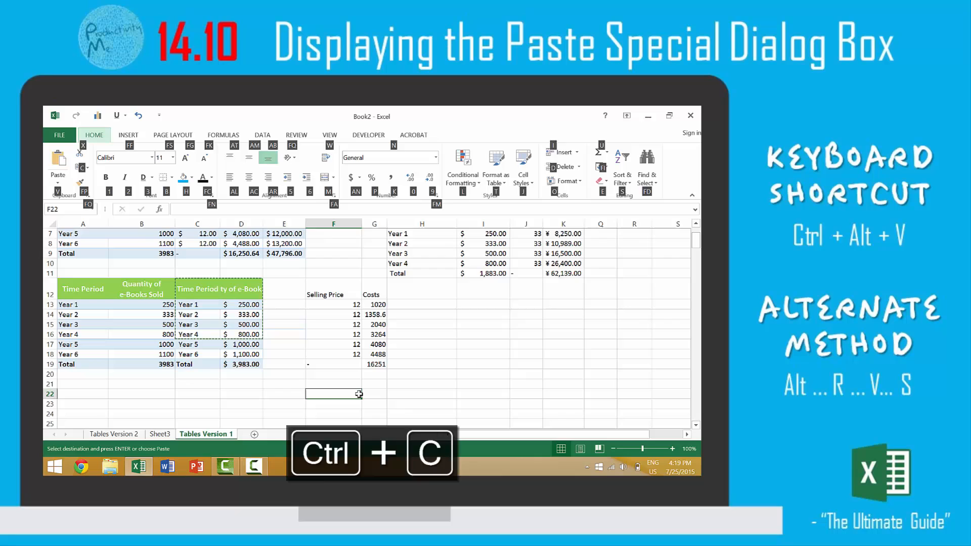
key(Ctrl+Alt+V)
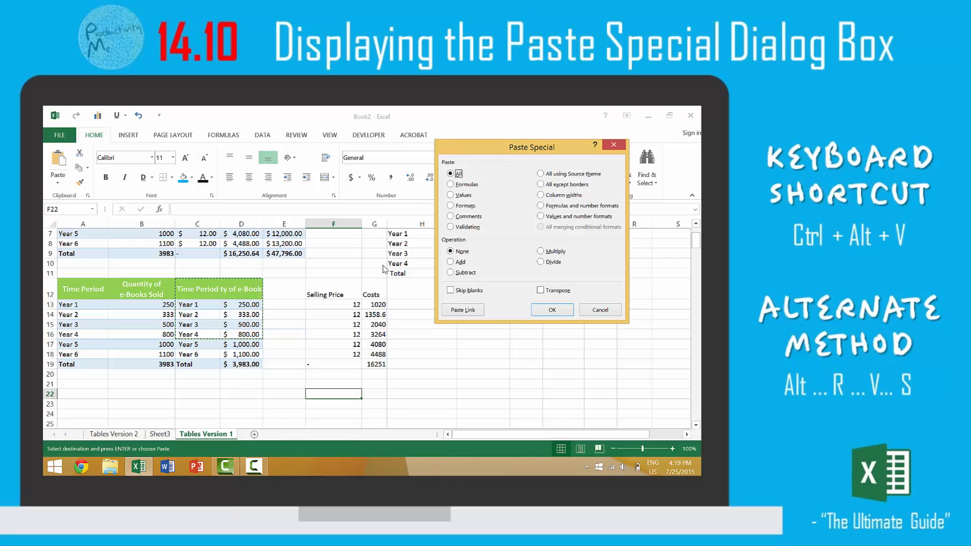
mouse_move(536, 146)
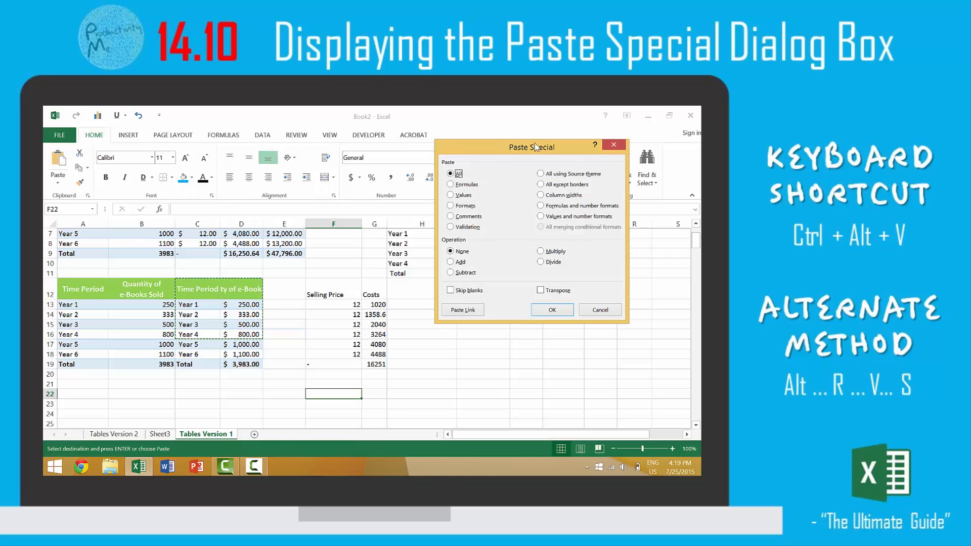